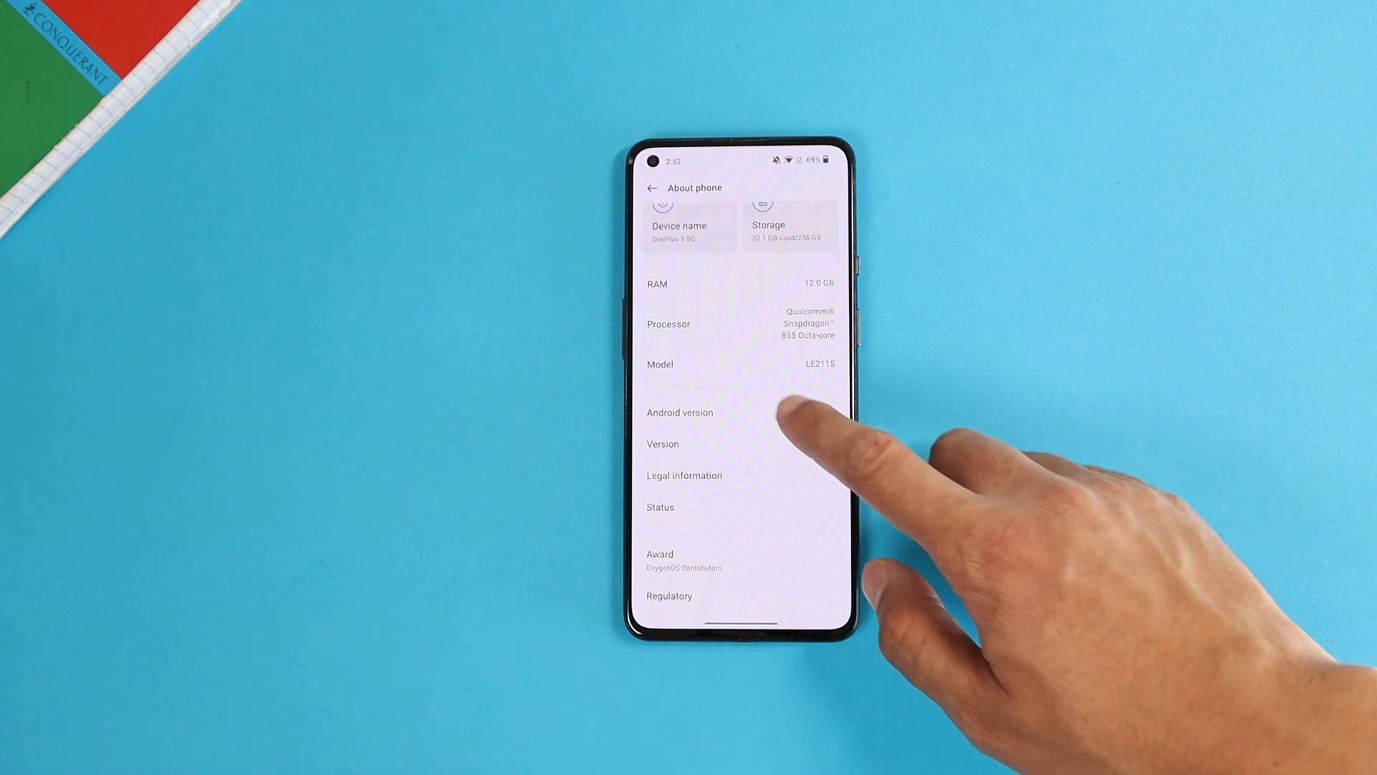
Leave About phone, scroll the app drawer and launch the Settings app
left_click(680, 412)
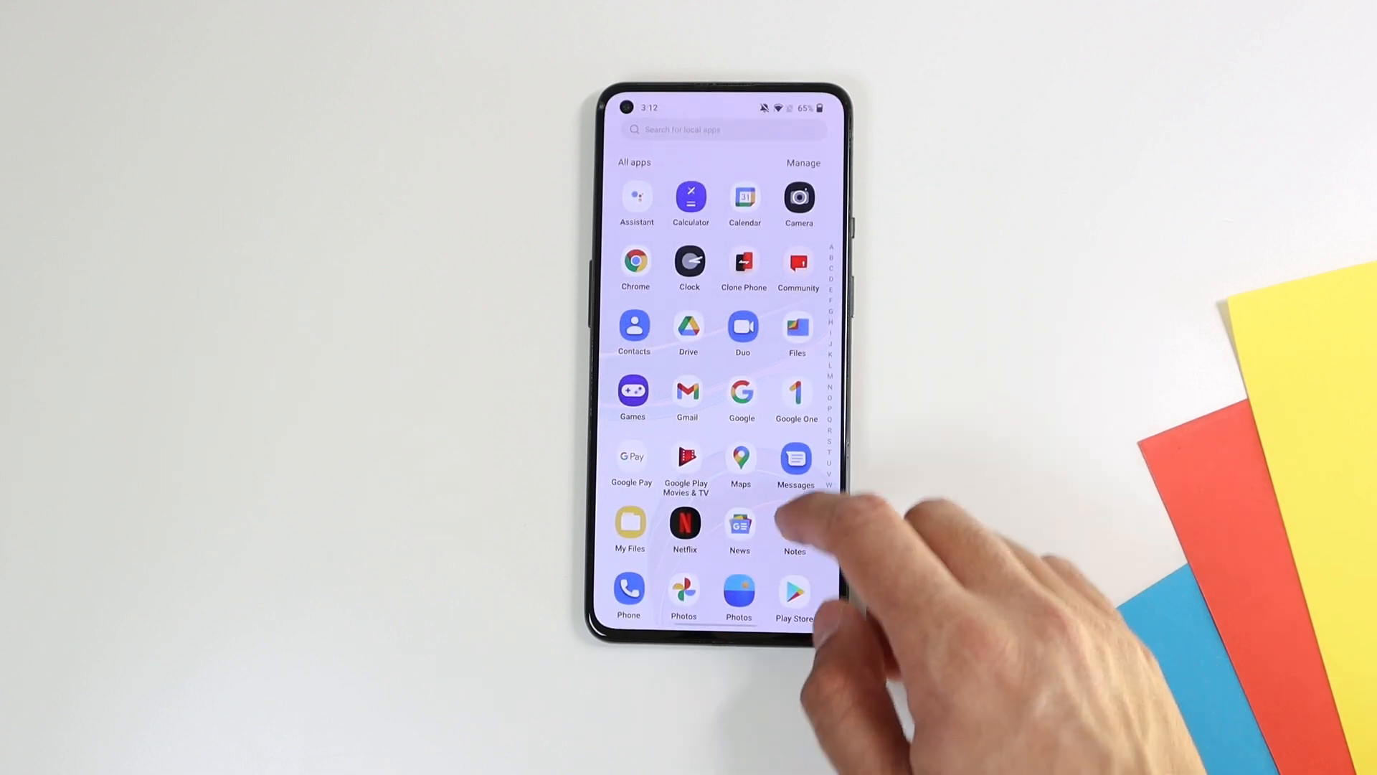
scroll("down", 3)
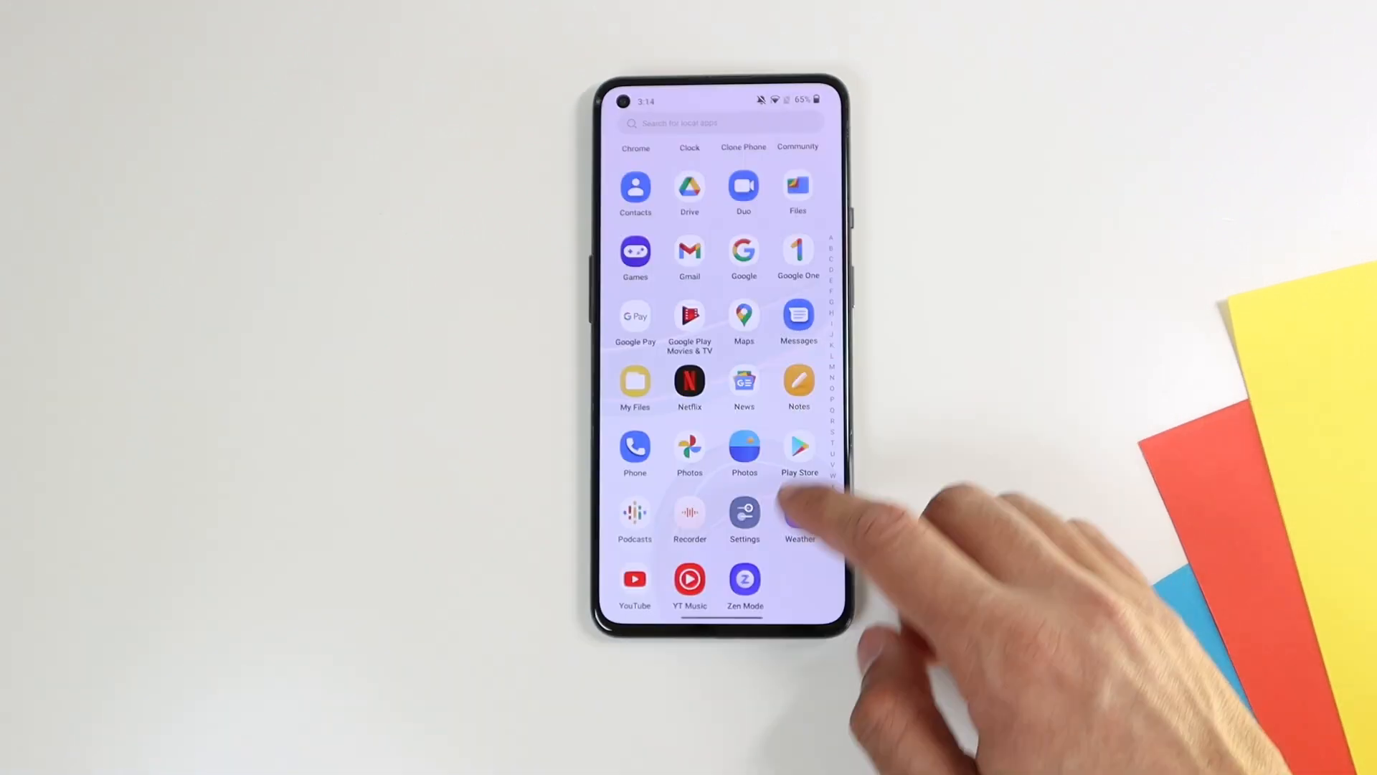
left_click(745, 587)
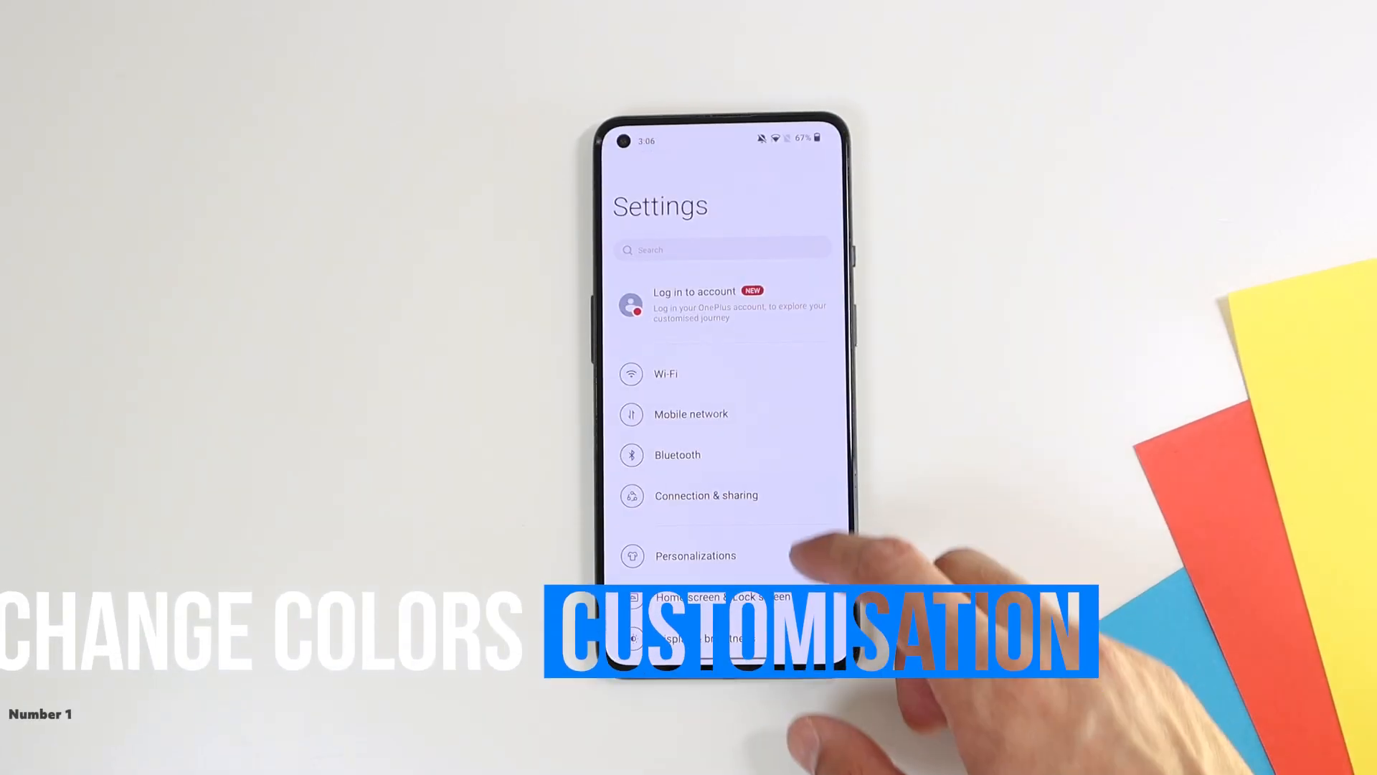
Pick a new accent colour swatch under Personalizations > Colors
left_click(694, 555)
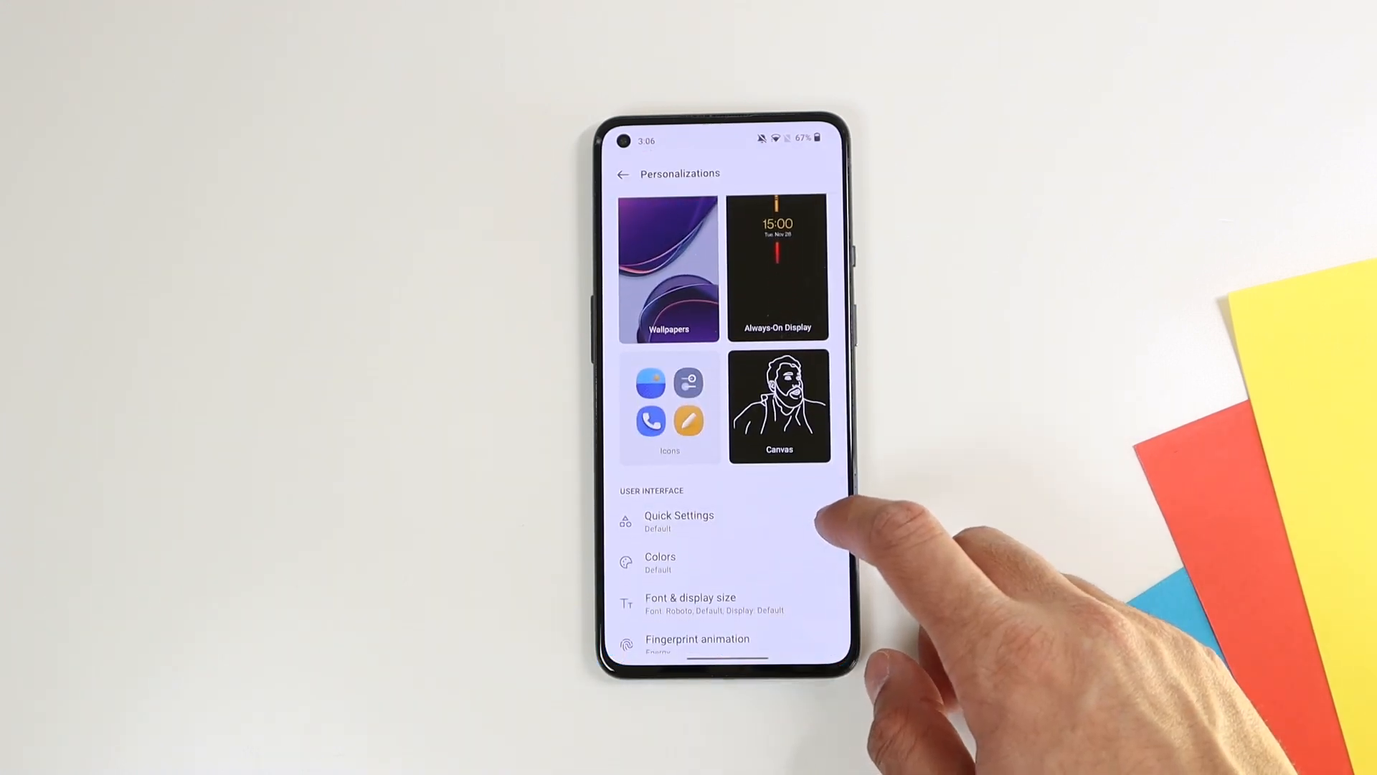
left_click(660, 562)
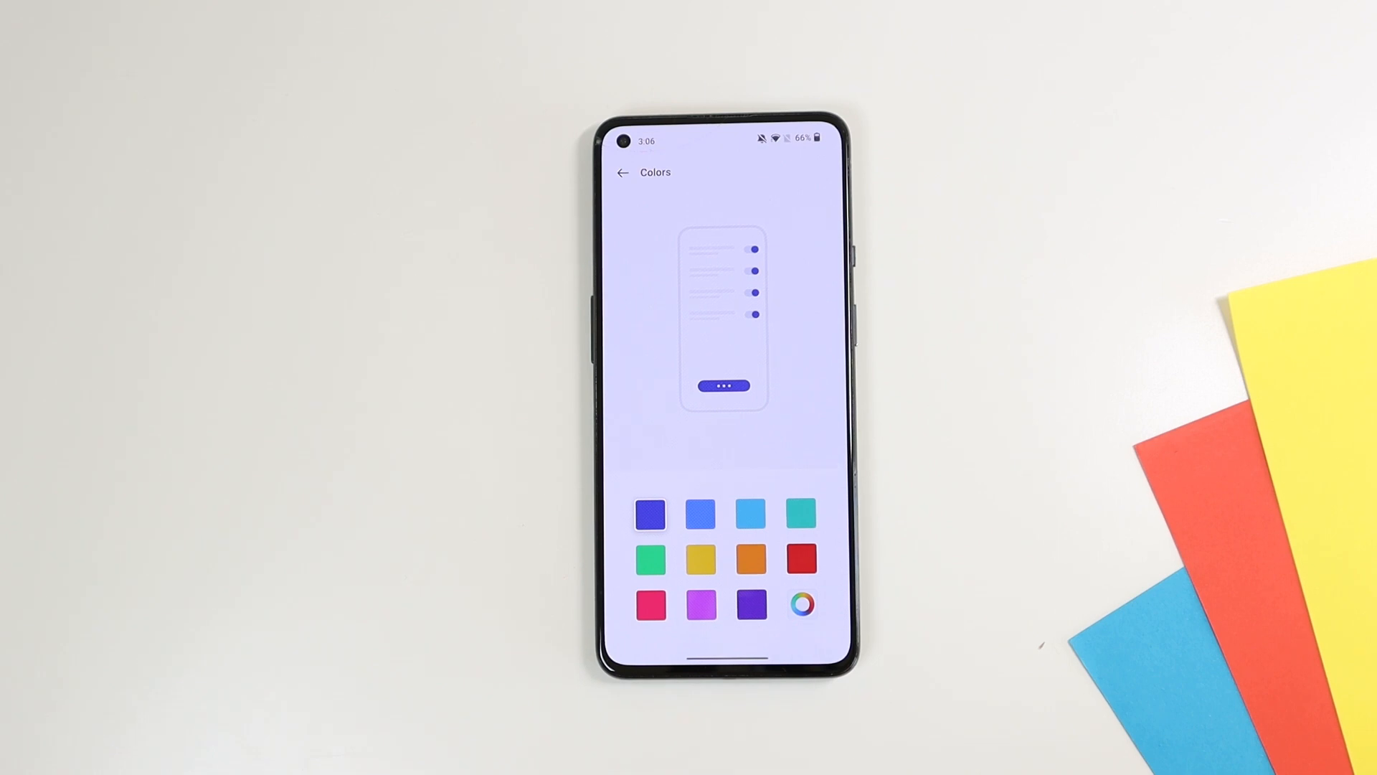
left_click(797, 514)
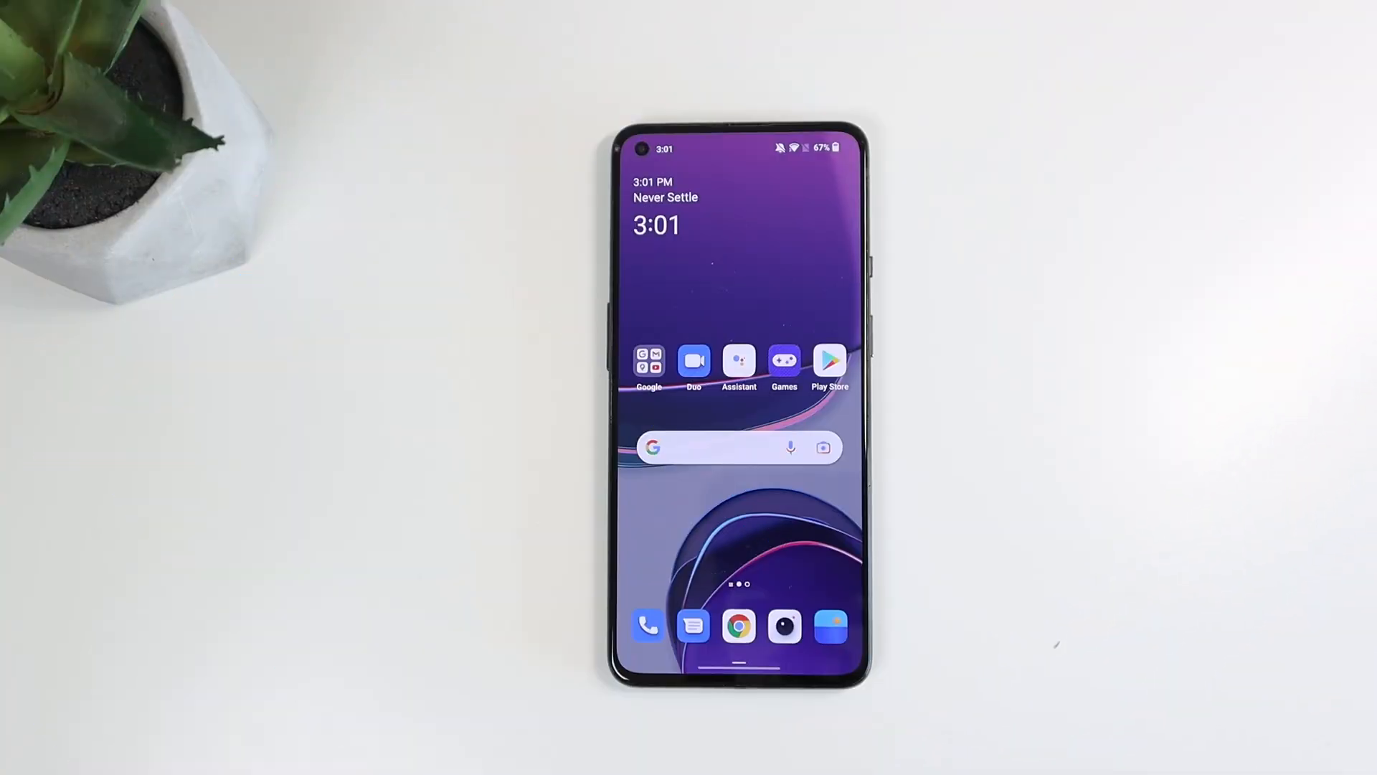
Switch app icons to a custom rounded shape in Icons and apply it
left_click(738, 526)
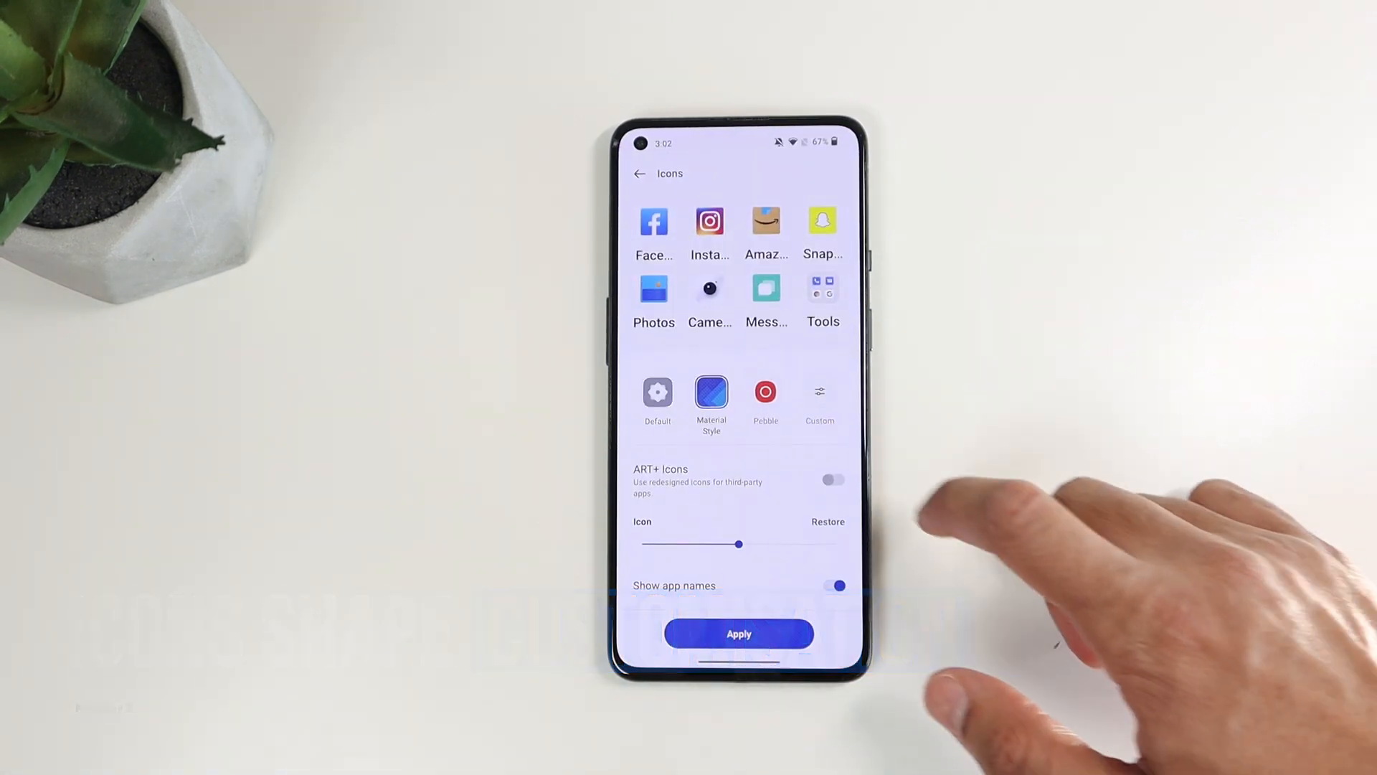
left_click(764, 390)
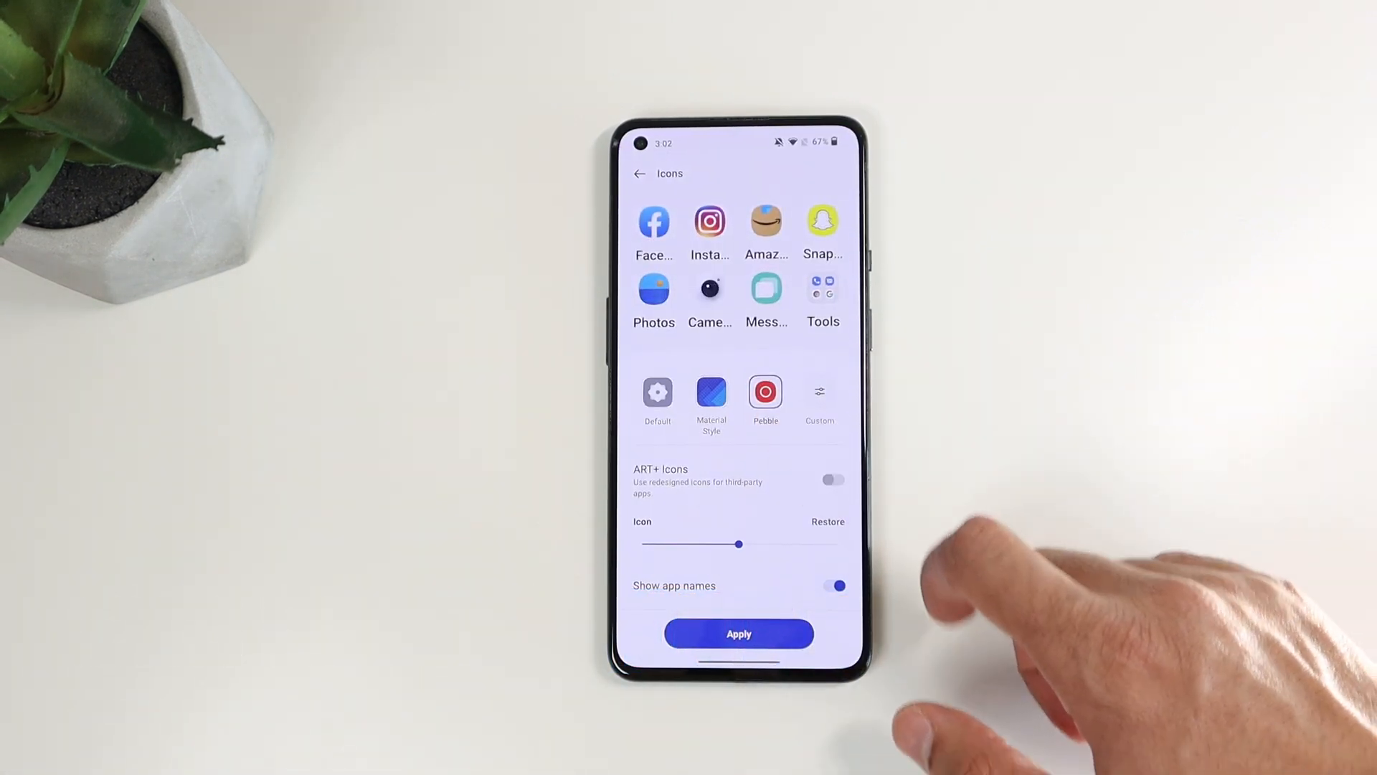
left_click(820, 390)
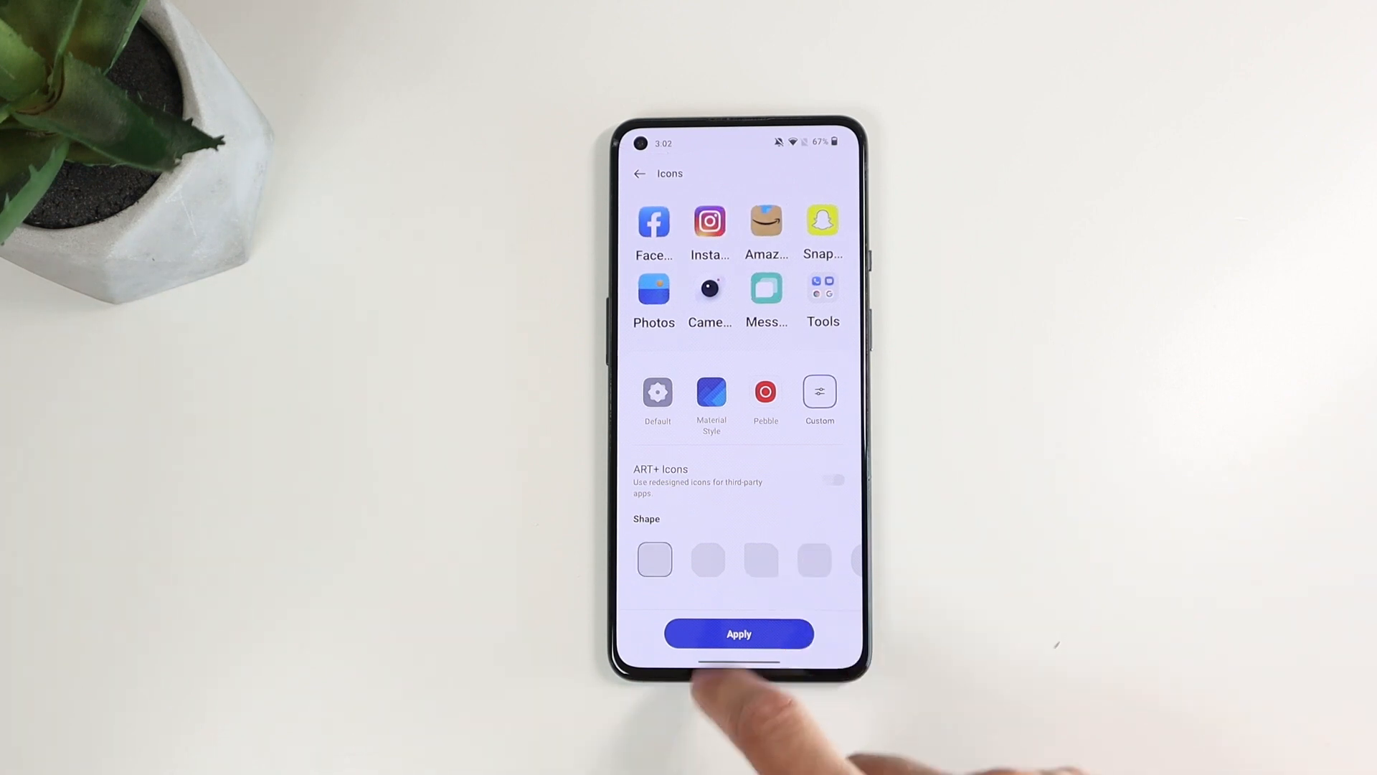
left_click(761, 561)
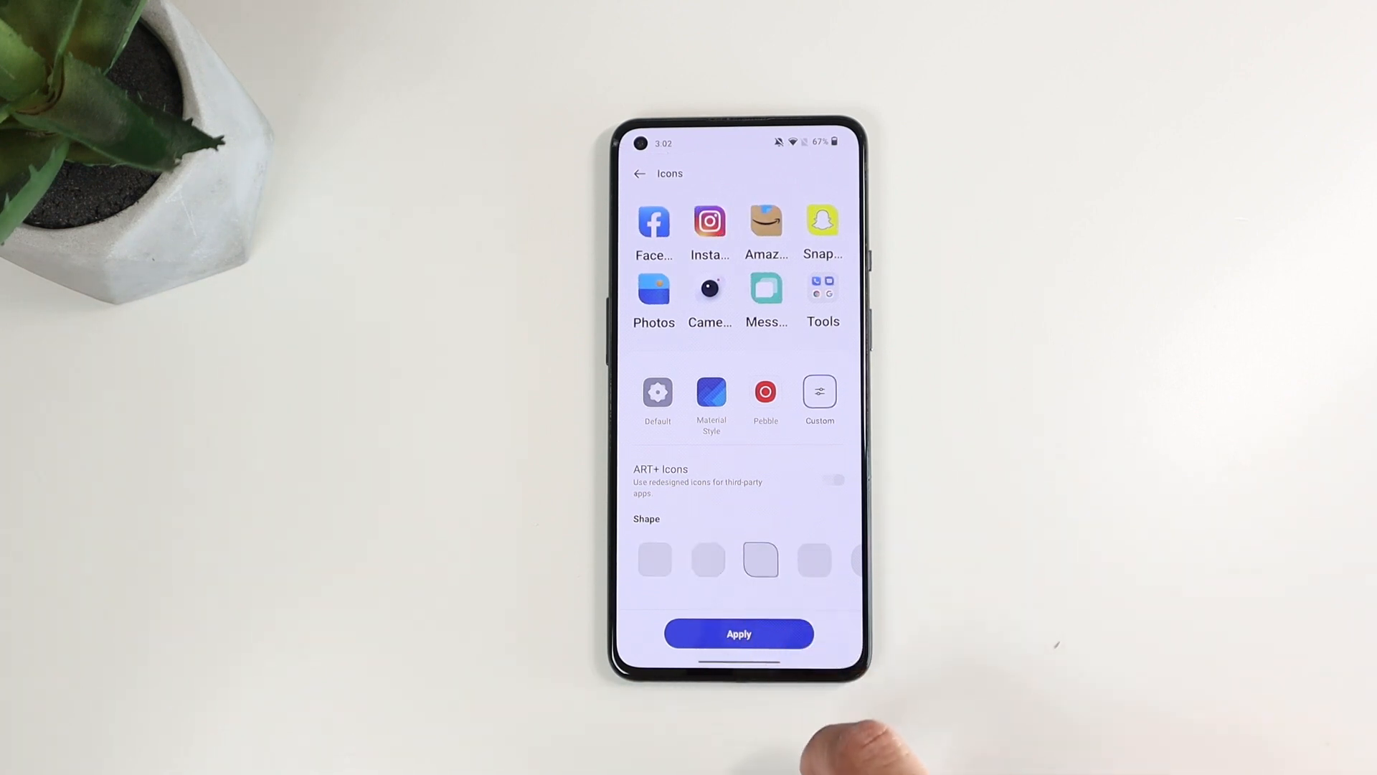
left_click(640, 173)
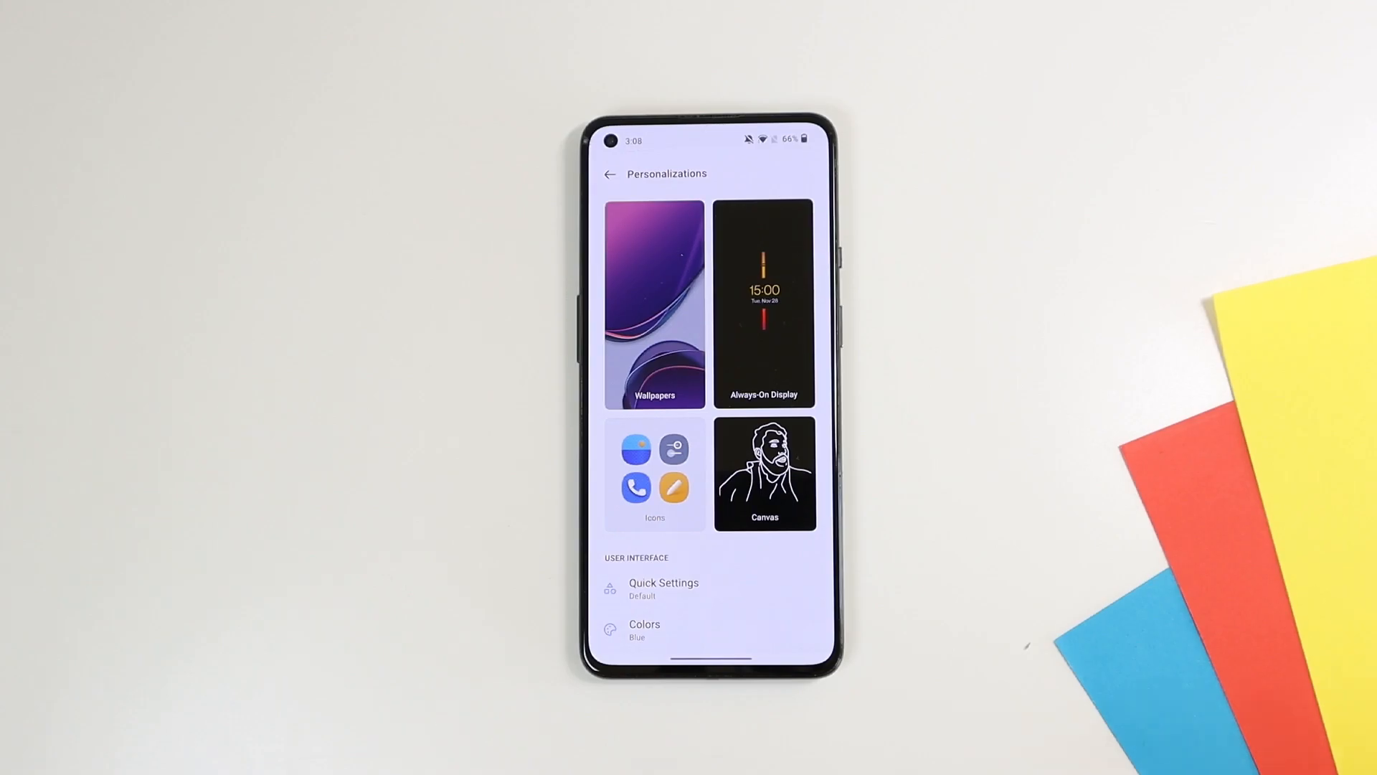
Make the quick settings tiles rounded squares
left_click(663, 588)
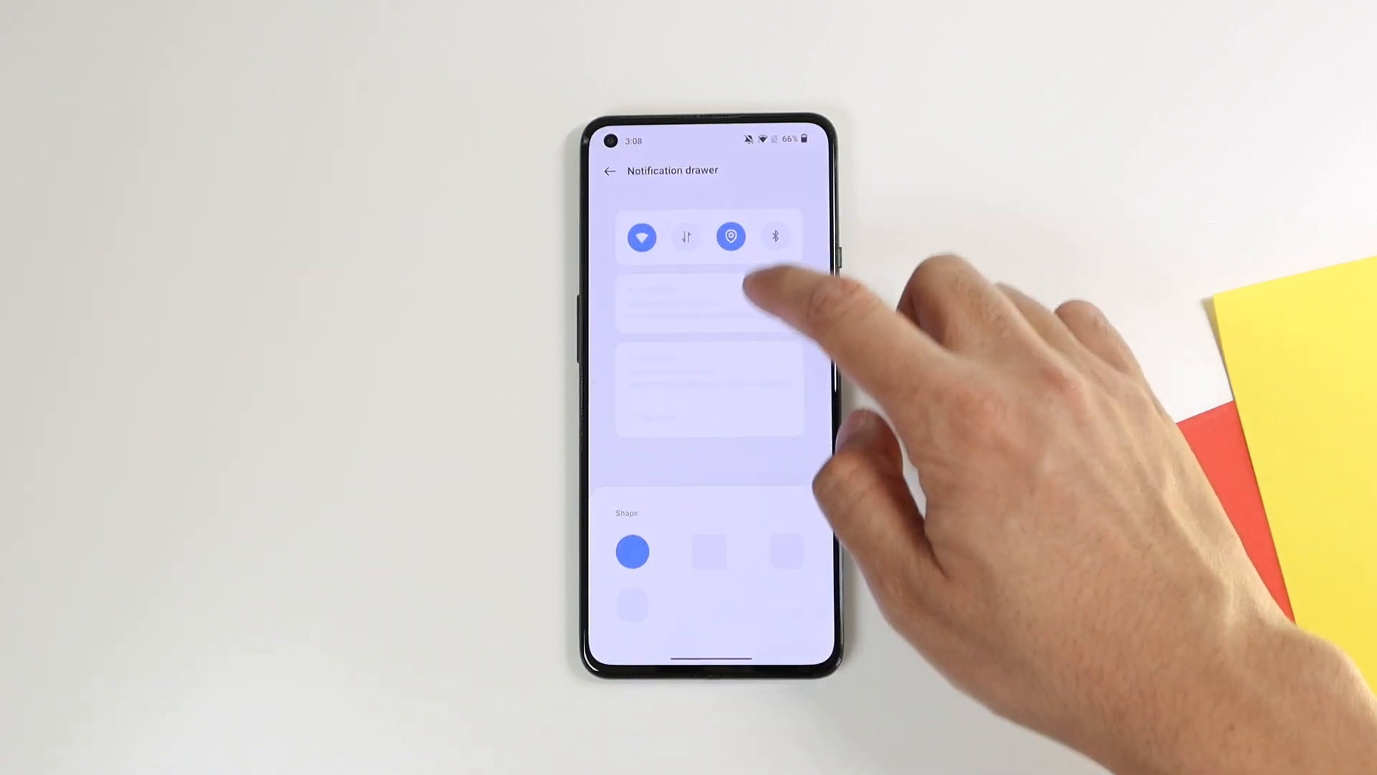
left_click(710, 551)
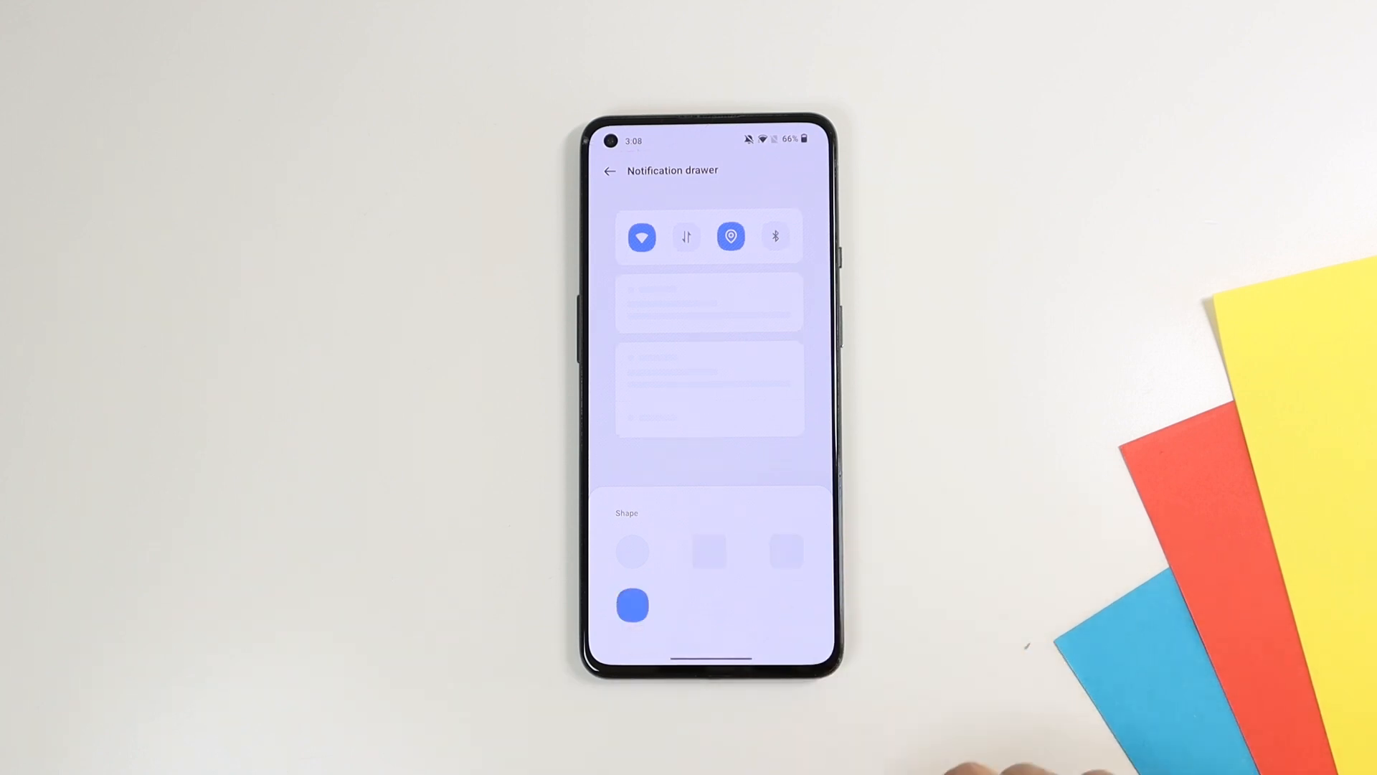
left_click(709, 551)
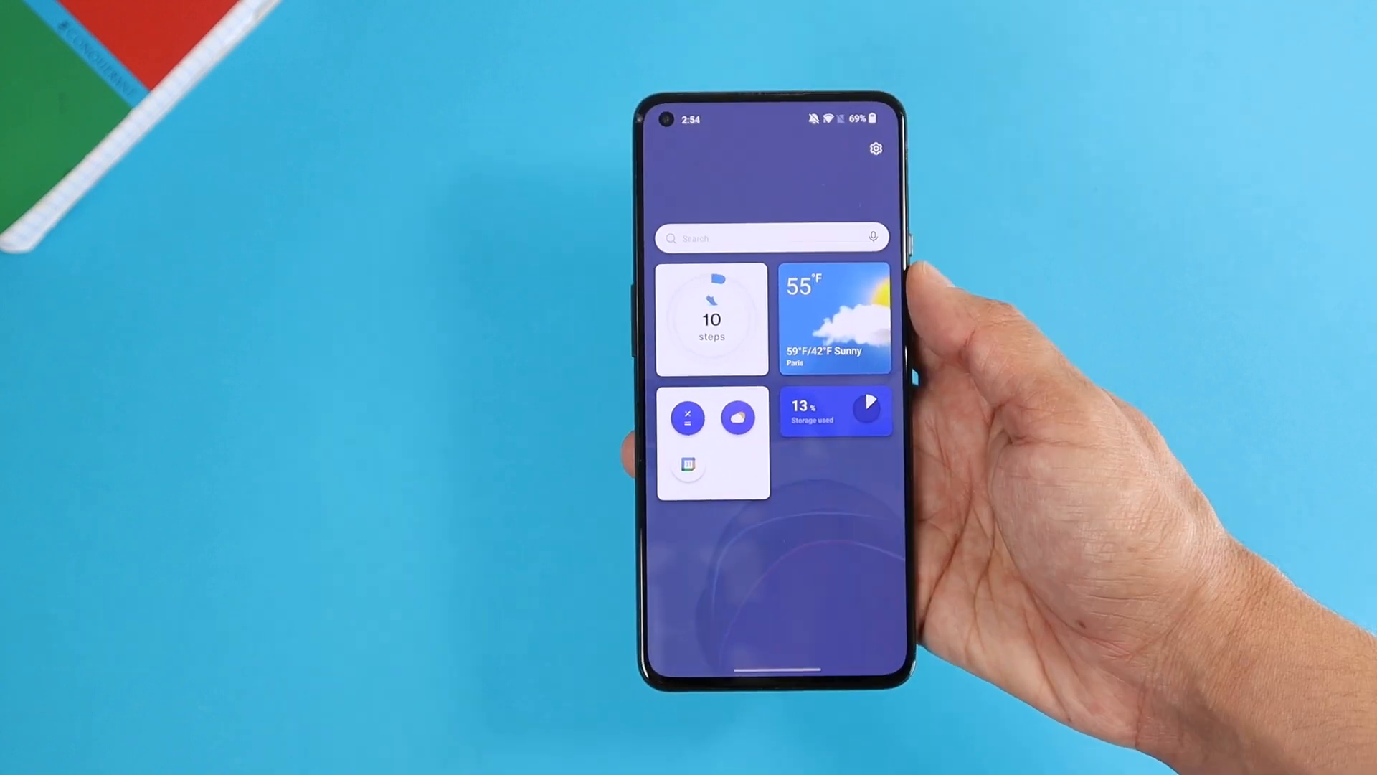
Bring up the Shelf widget list and browse the available widgets
left_click(711, 319)
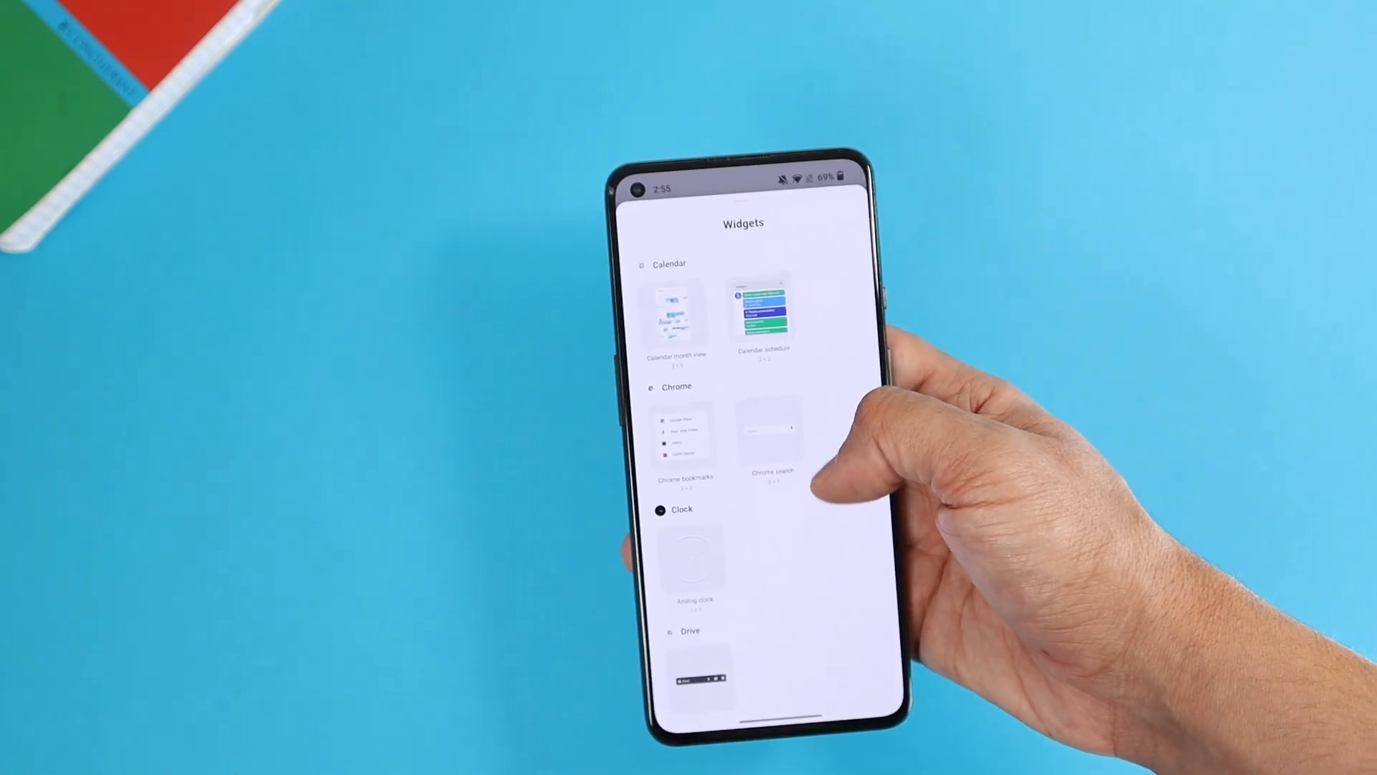
scroll("down", 3)
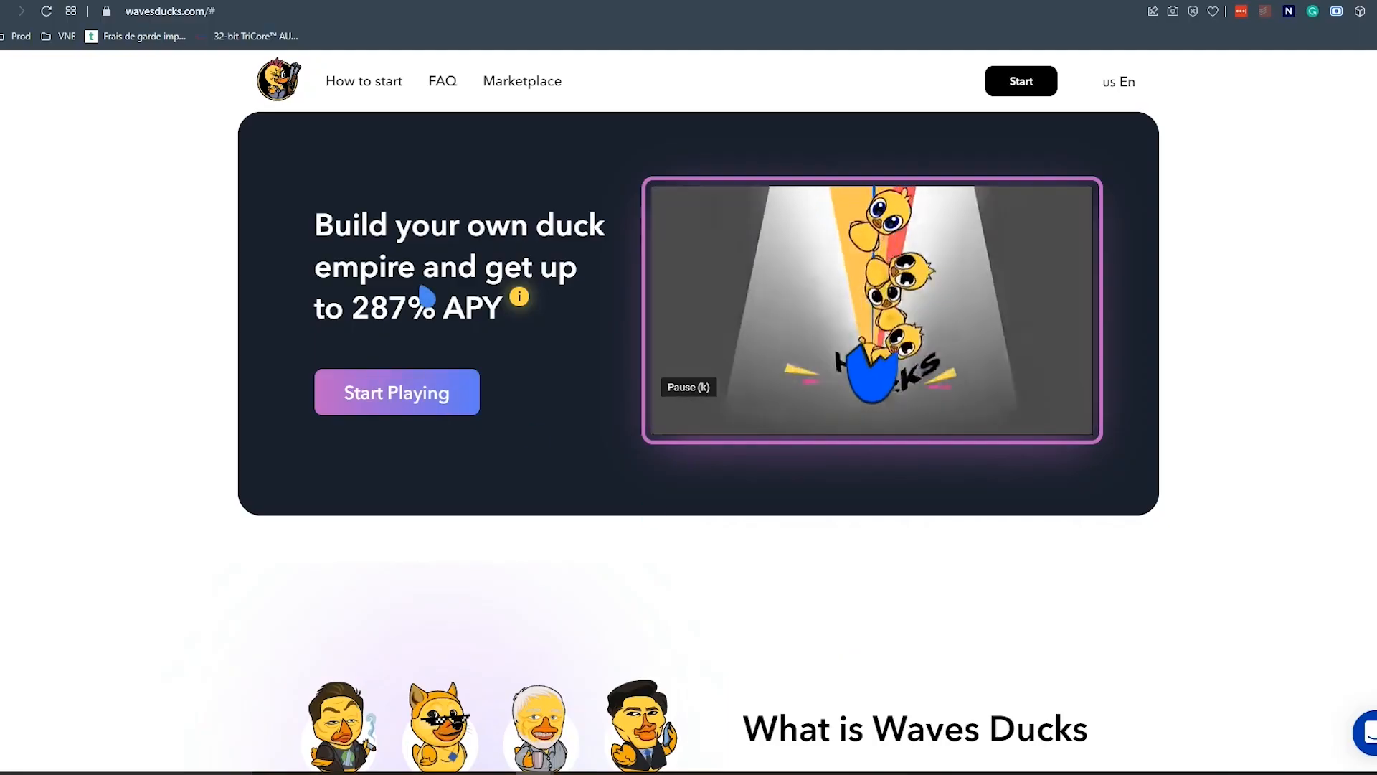
Scroll down through the wavesducks.com homepage overview
scroll("down", 3)
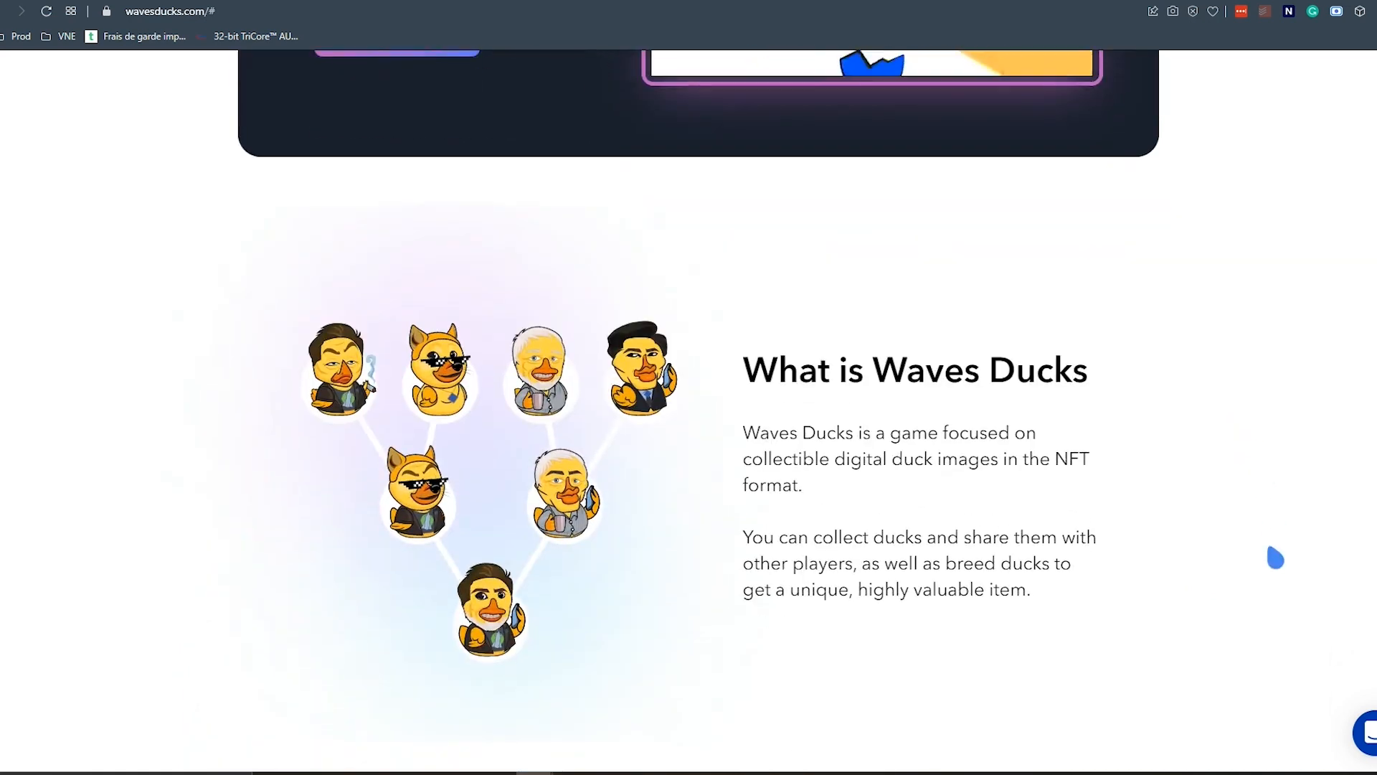
scroll("down", 3)
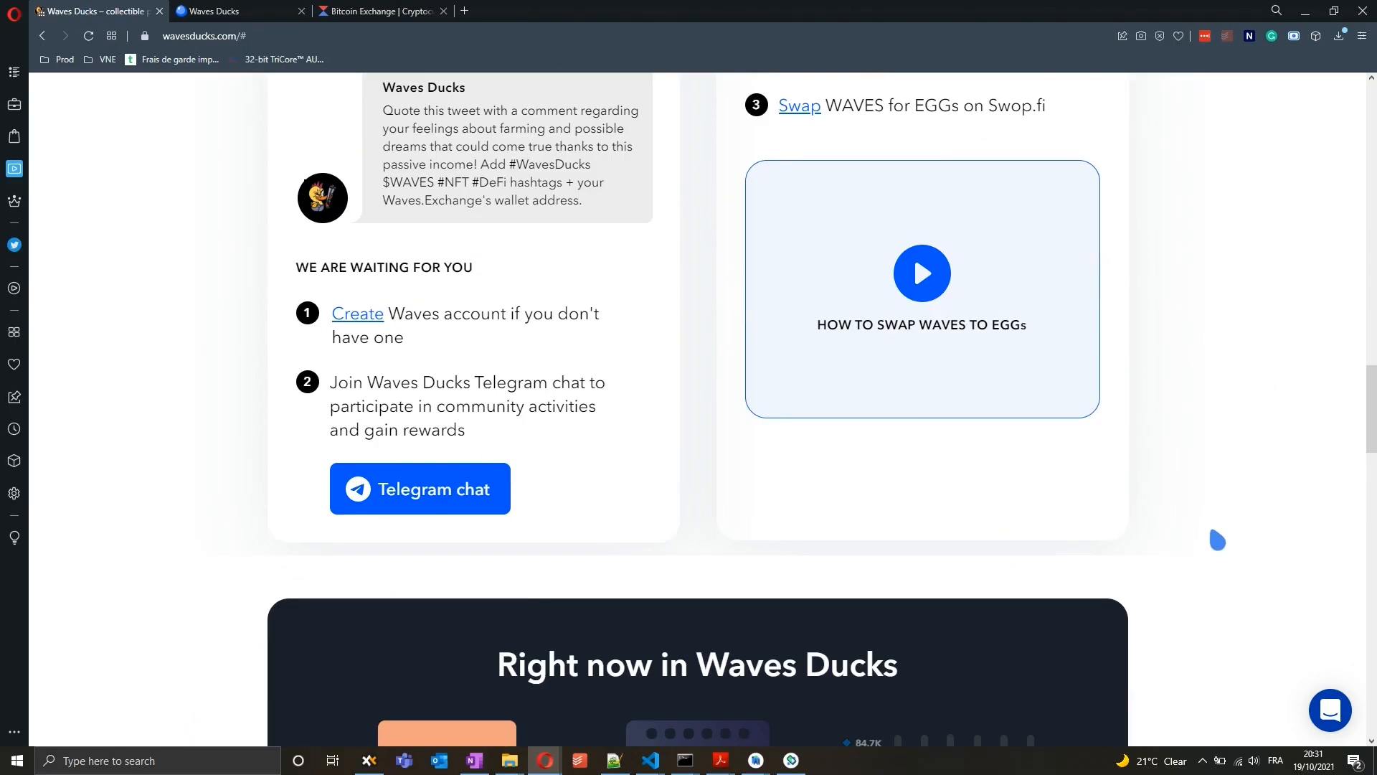
scroll("down", 3)
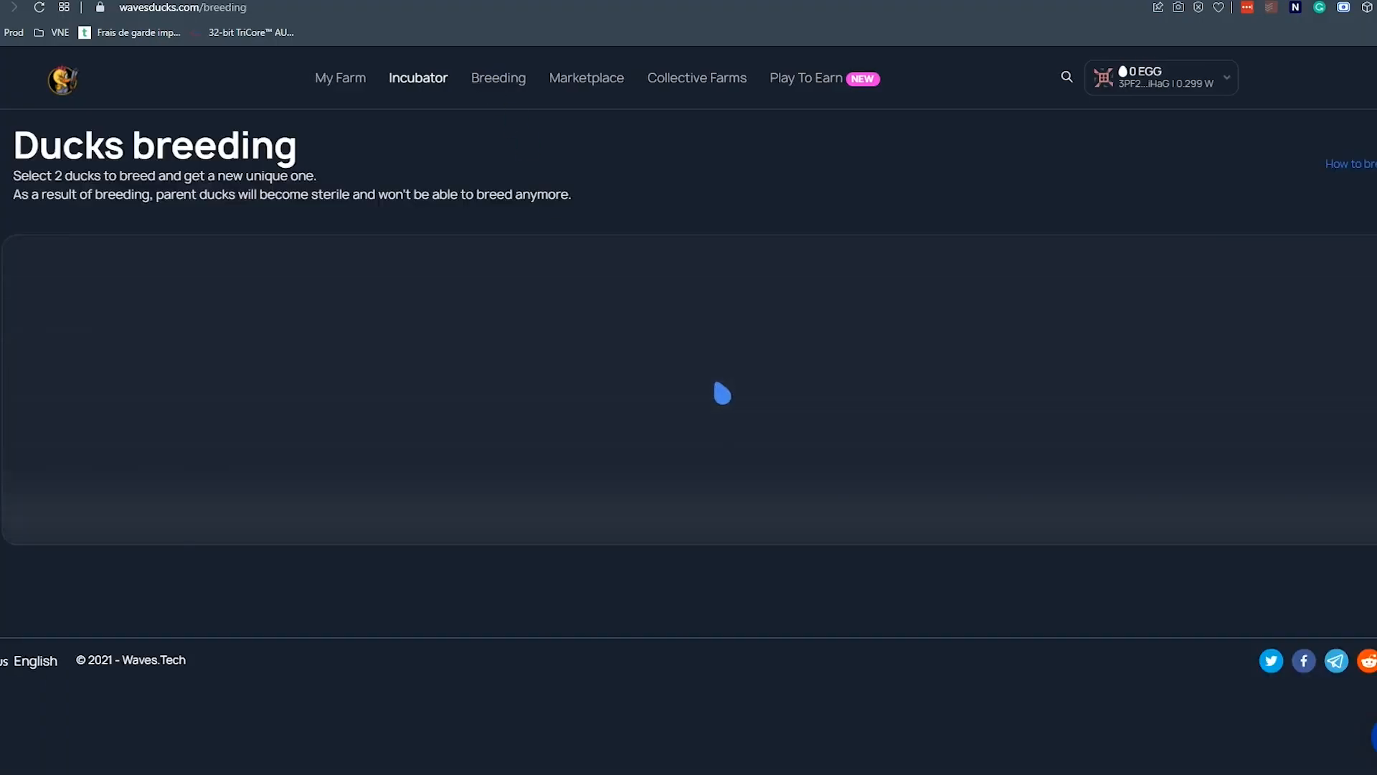
View a duck's detail page with its buyout price, then return to the homepage
left_click(498, 77)
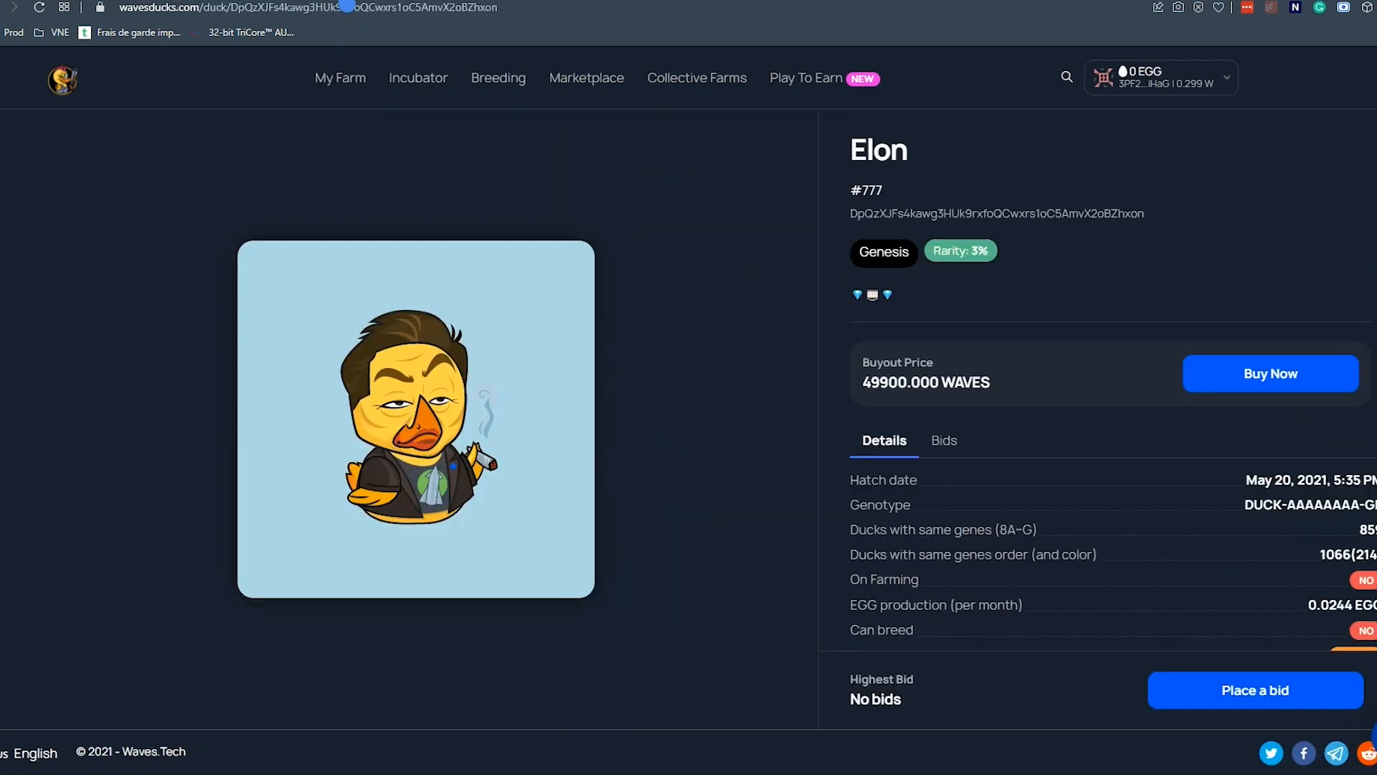
mouse_move(996, 401)
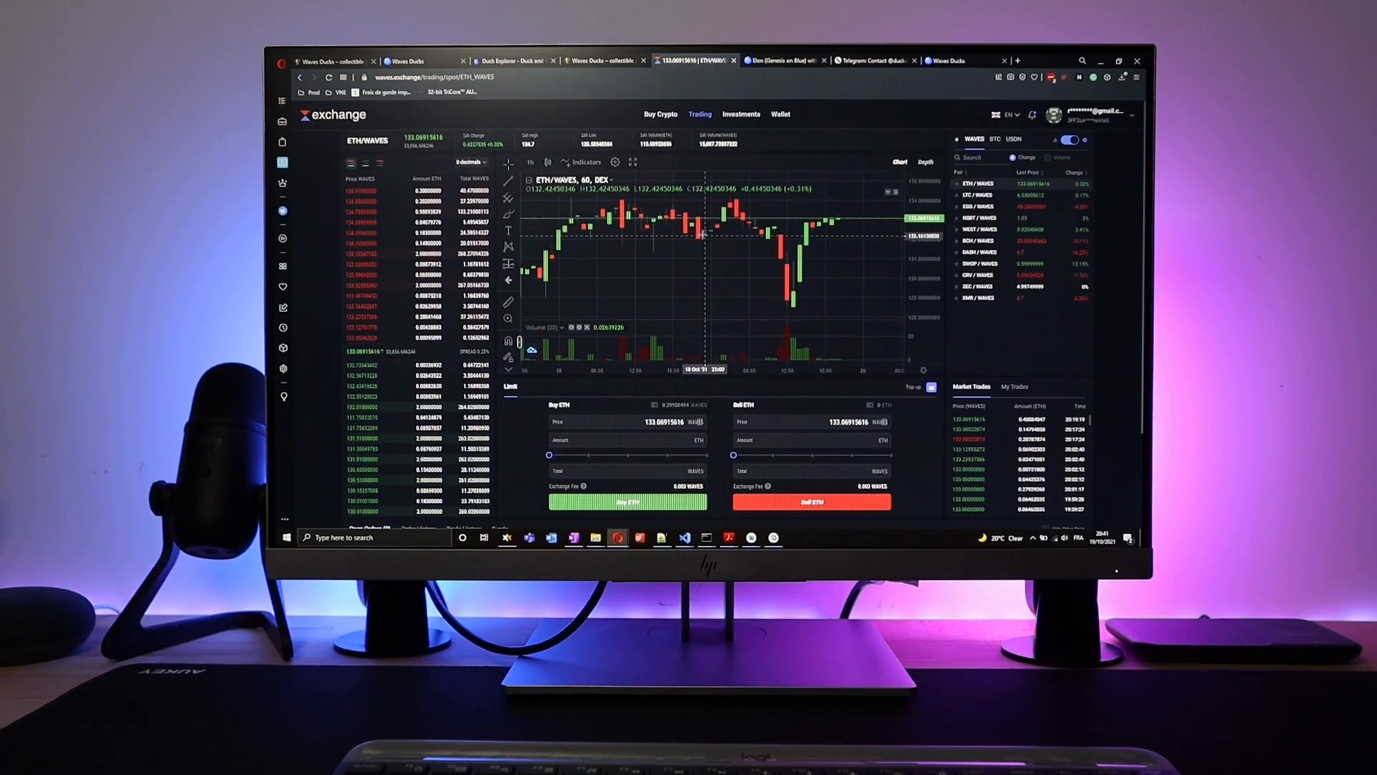
left_click(660, 115)
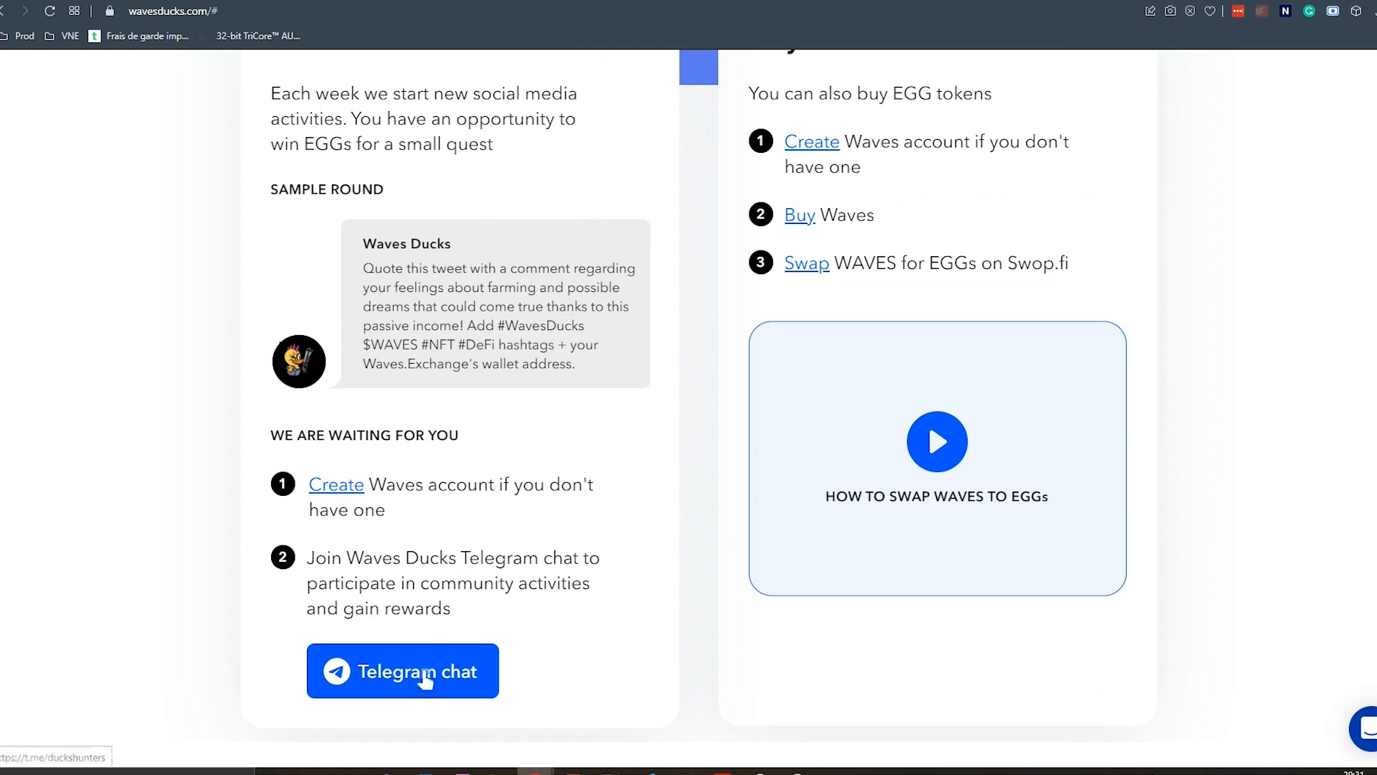
Visit the Waves Ducks Telegram chat, then browse the Collective Farms list
left_click(402, 670)
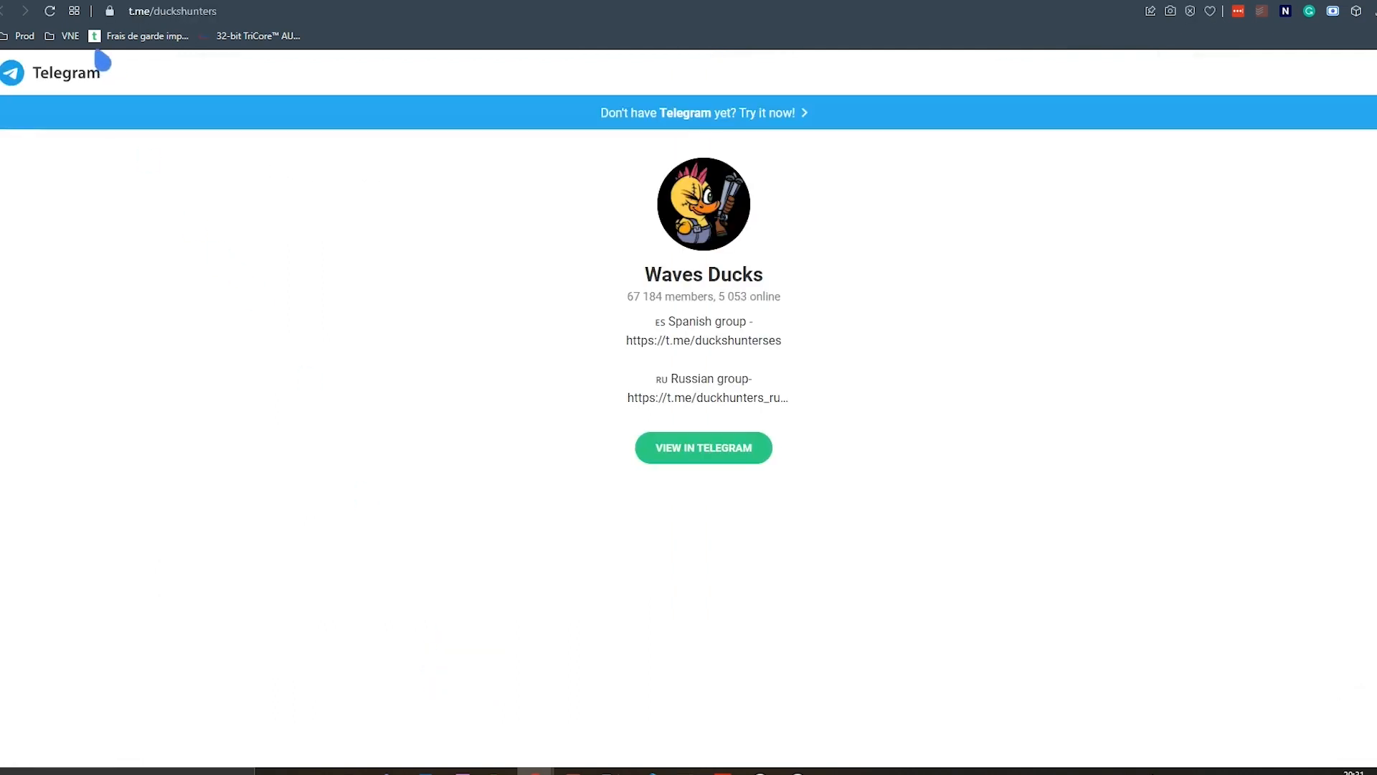
left_click(703, 448)
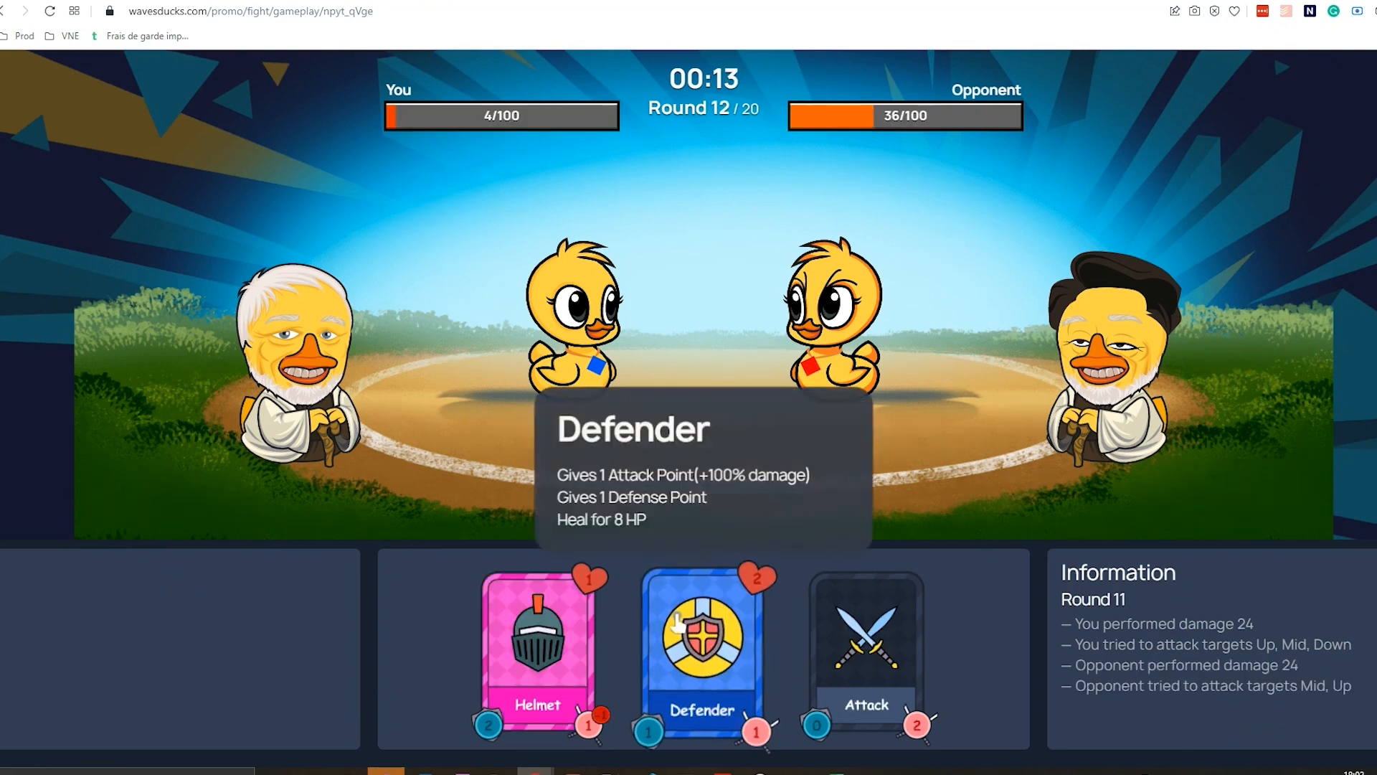
left_click(702, 653)
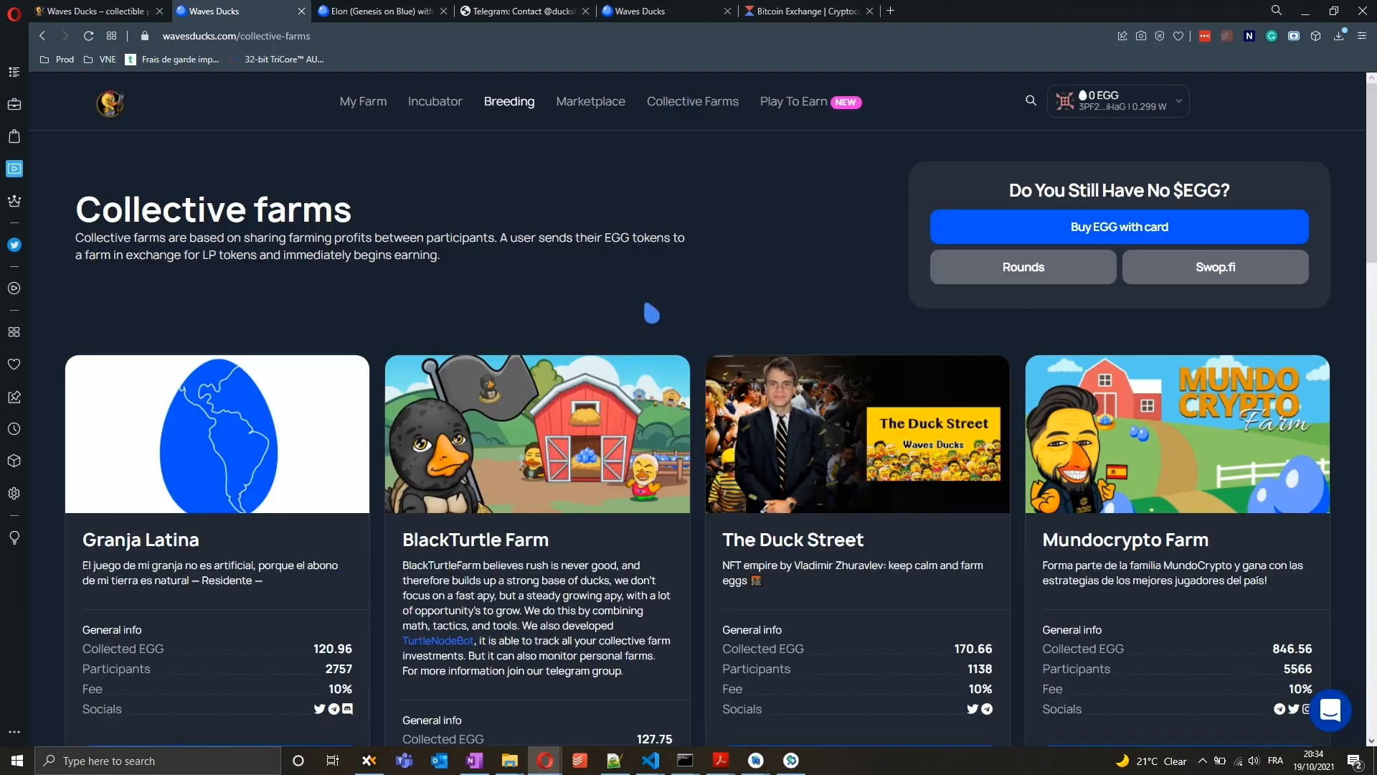
scroll("down", 3)
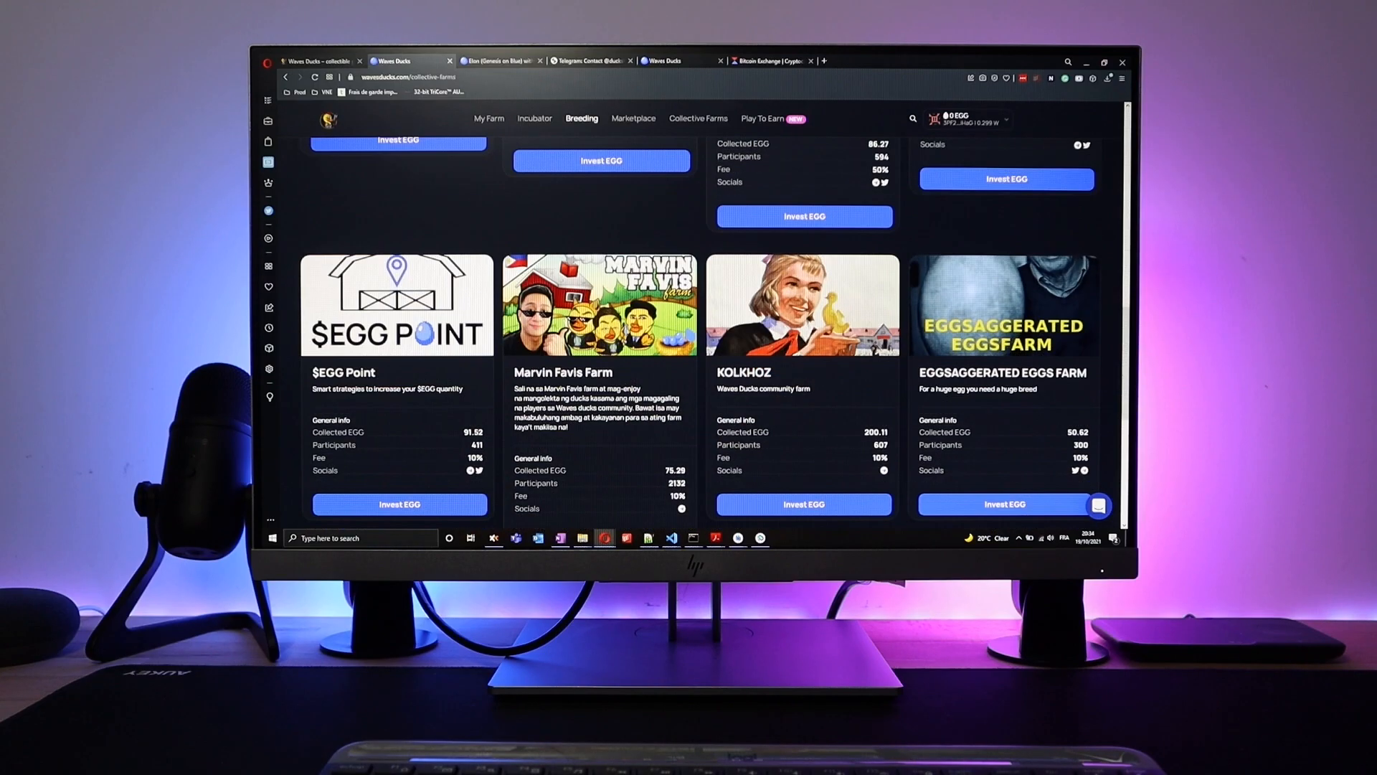
scroll("down", 3)
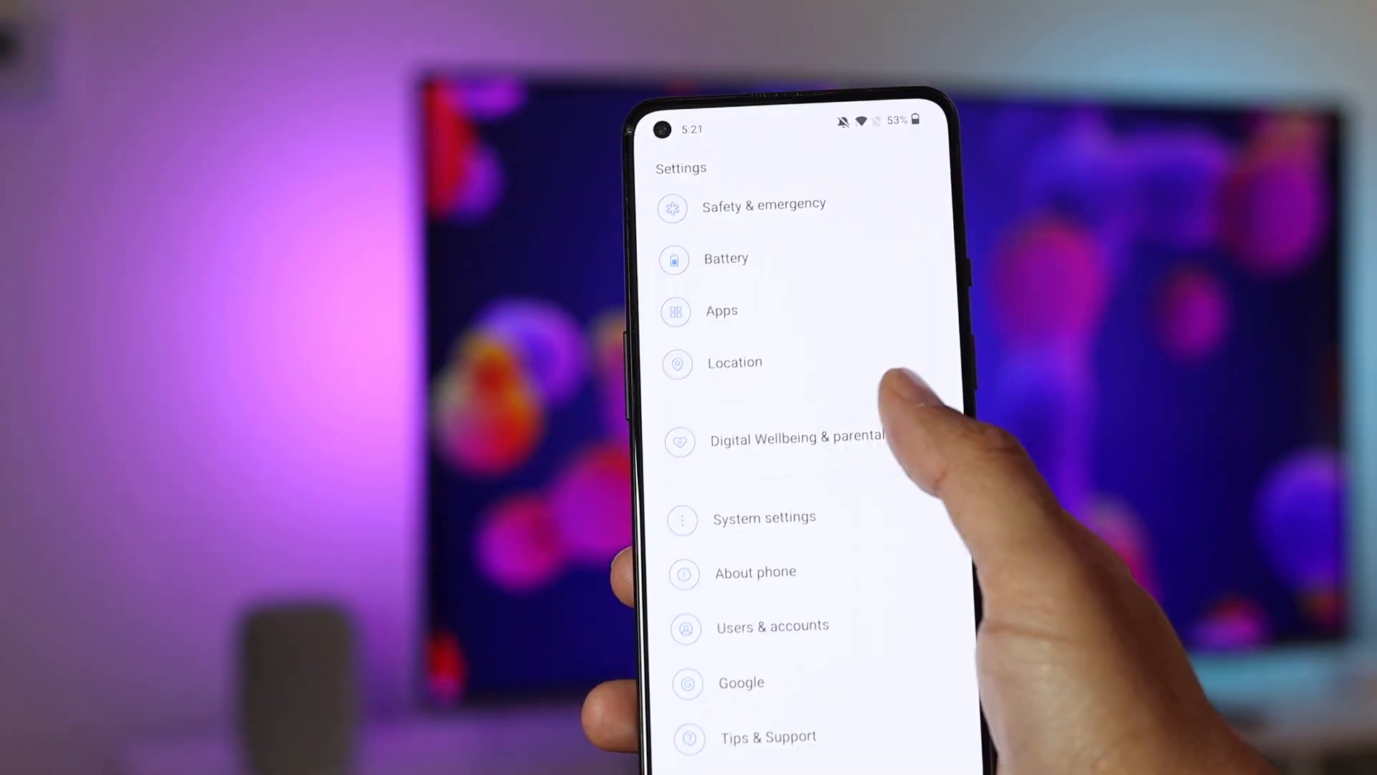
Open System settings and return to the main Settings menu
left_click(765, 518)
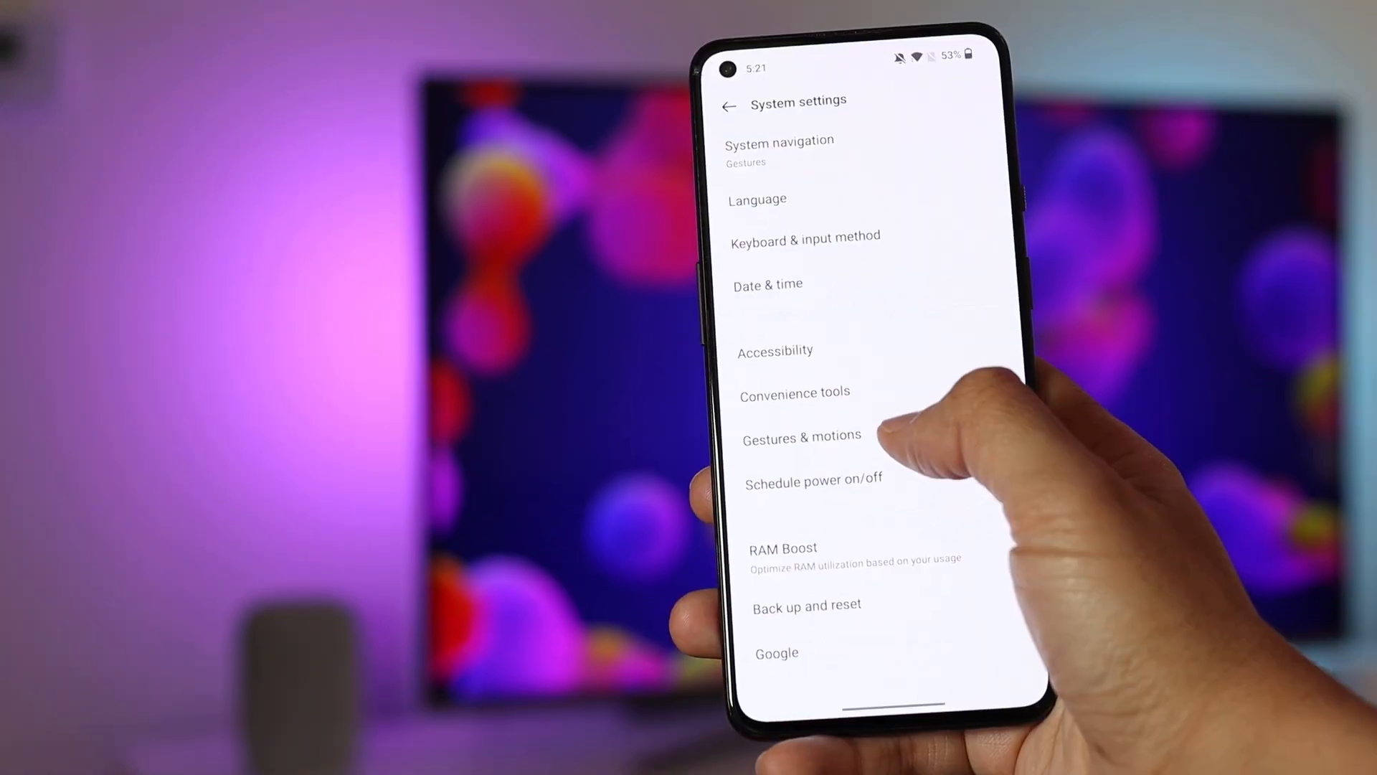
left_click(801, 435)
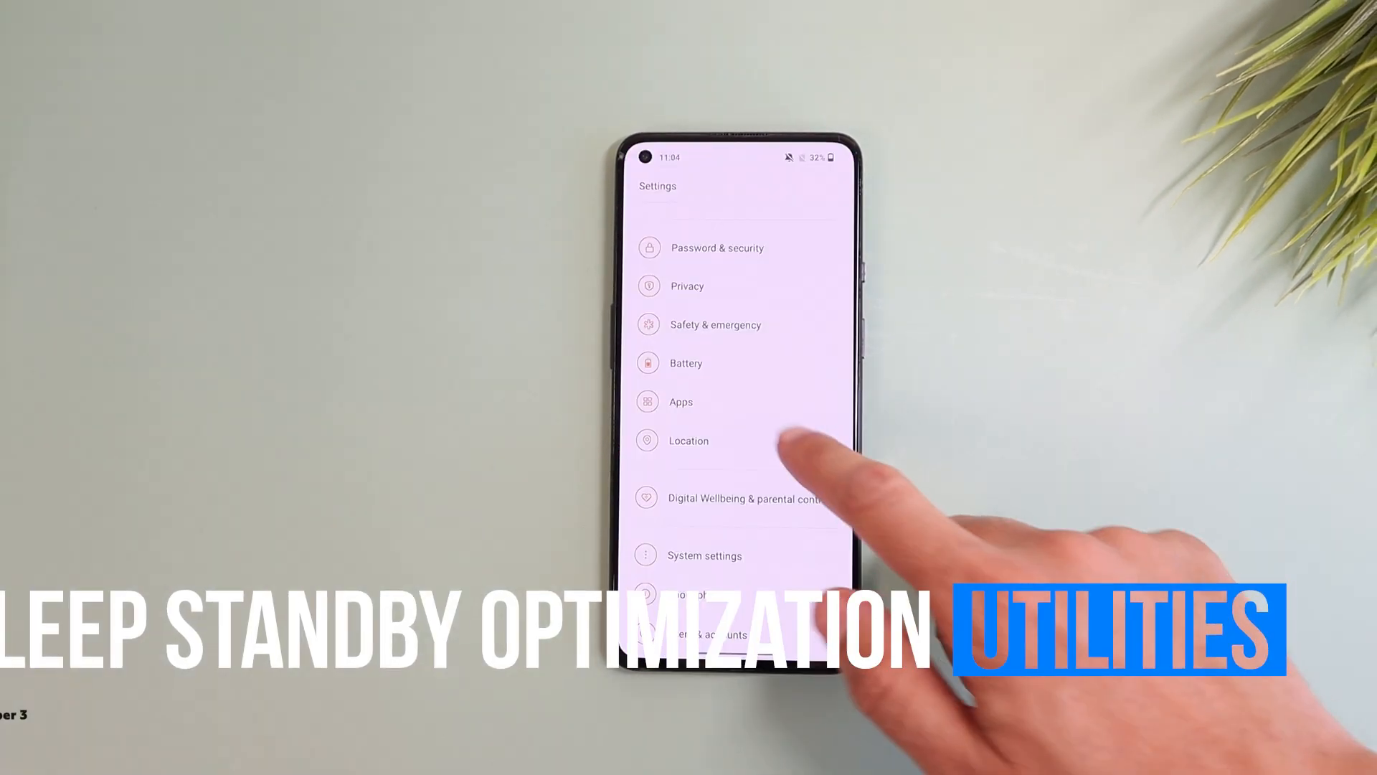
Reach Battery > Advanced settings and toggle Sleep standby optimization
left_click(686, 363)
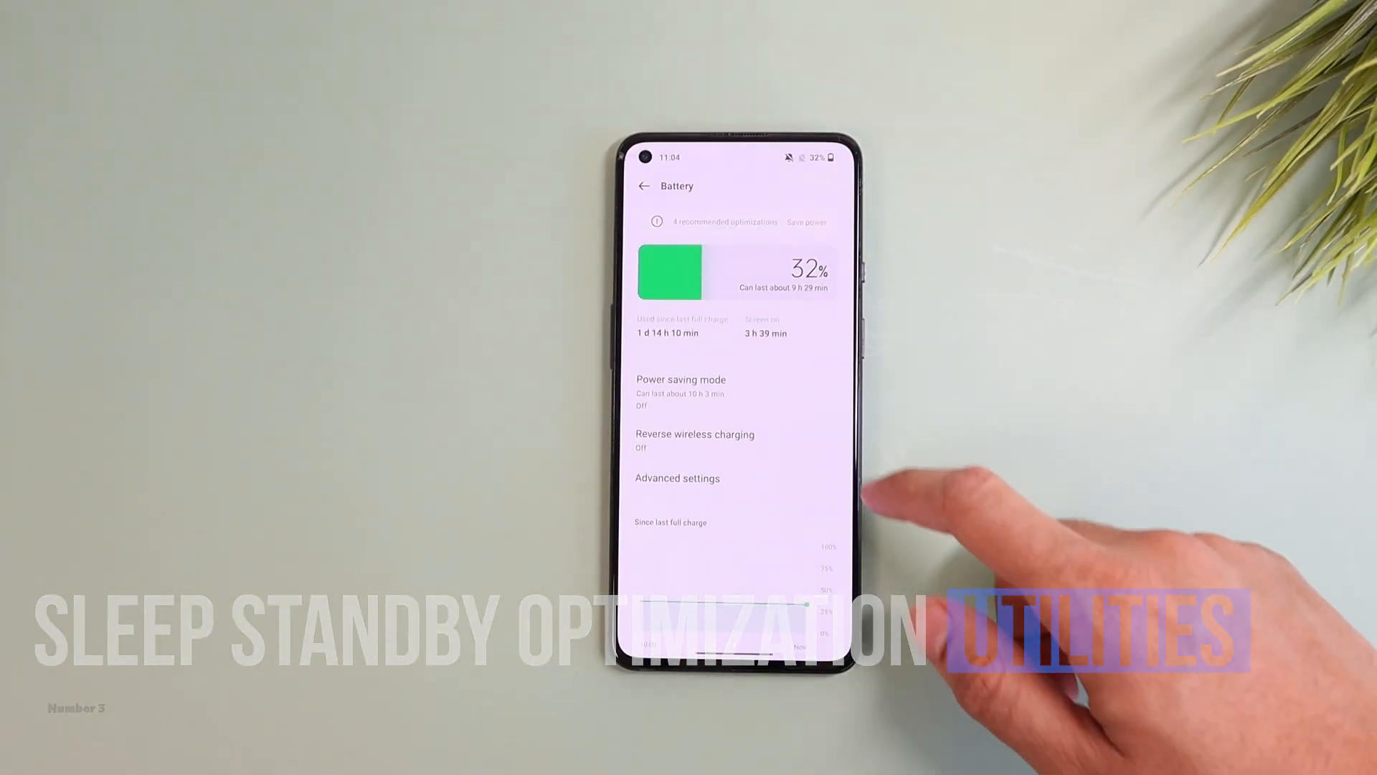
scroll("down", 3)
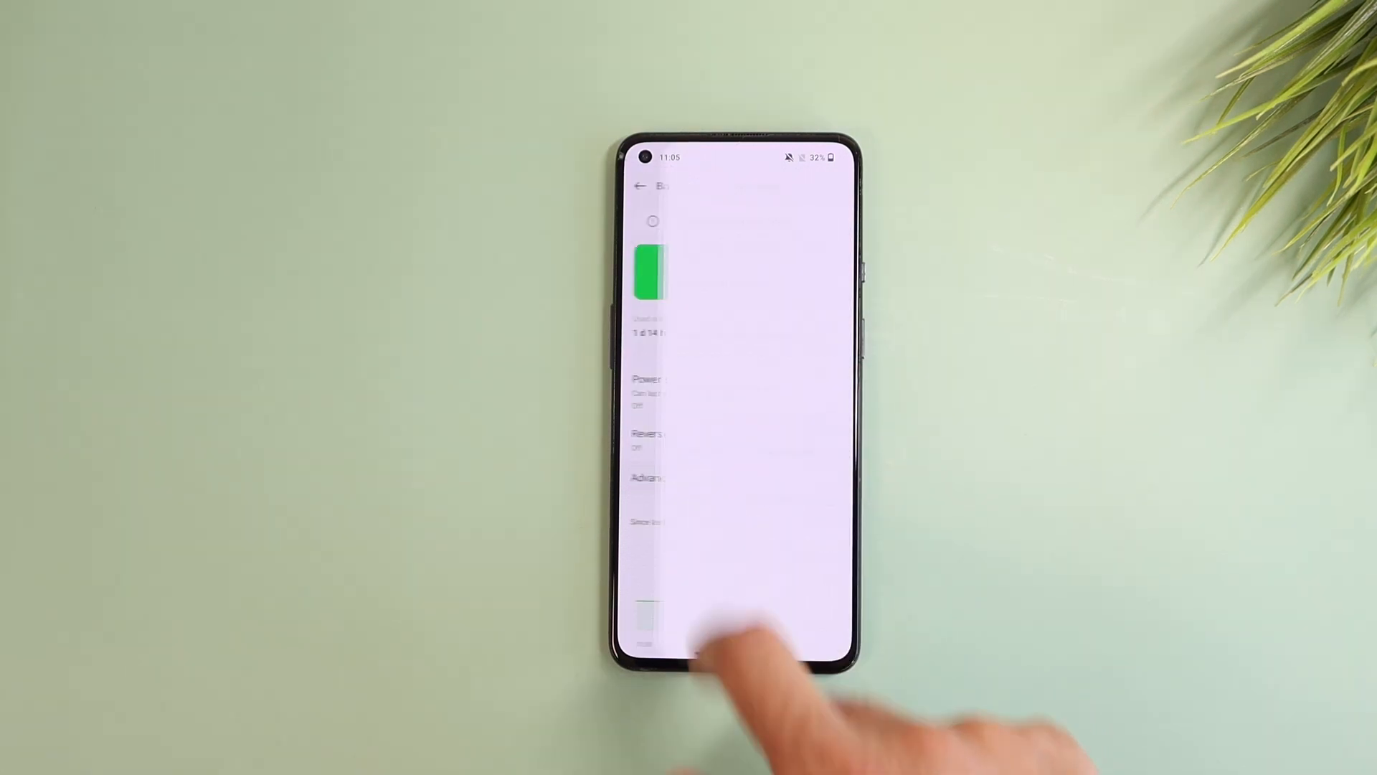
left_click(647, 477)
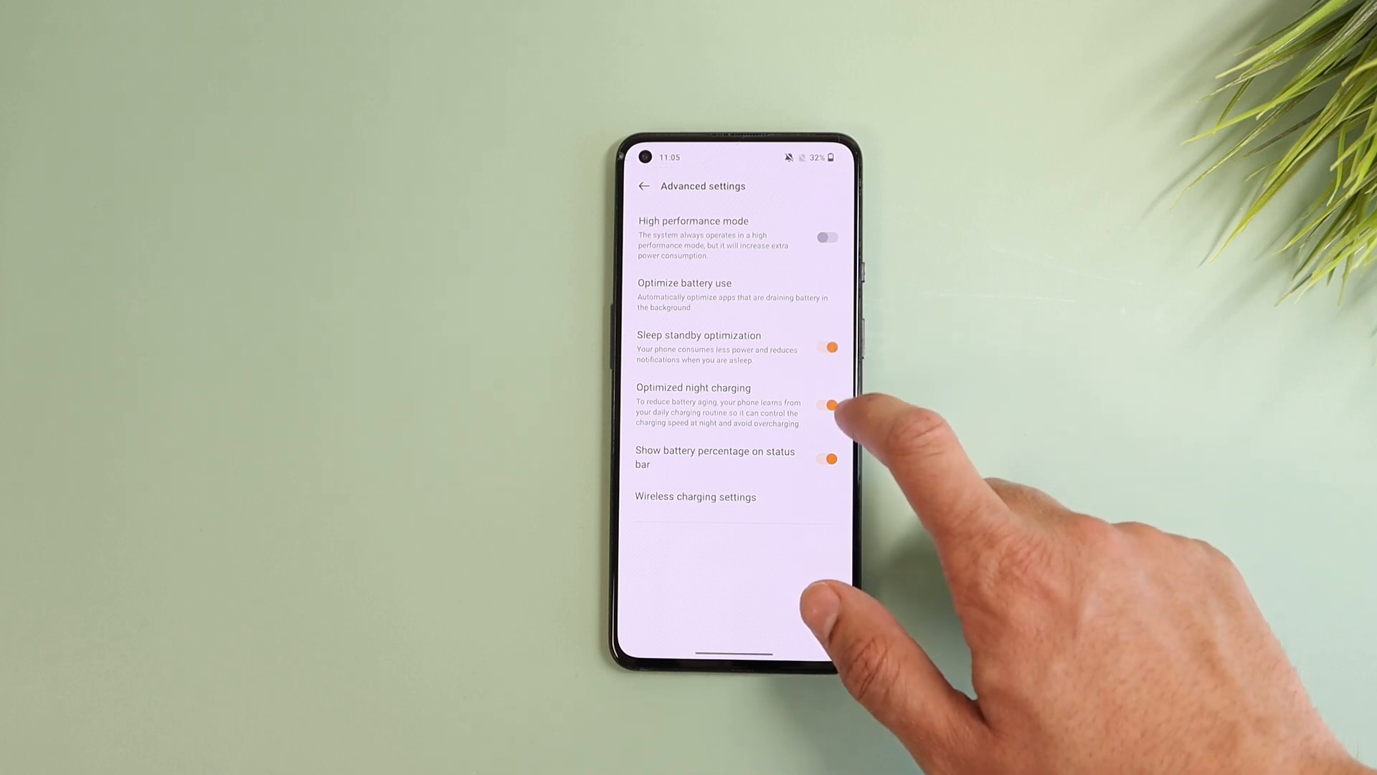
left_click(826, 347)
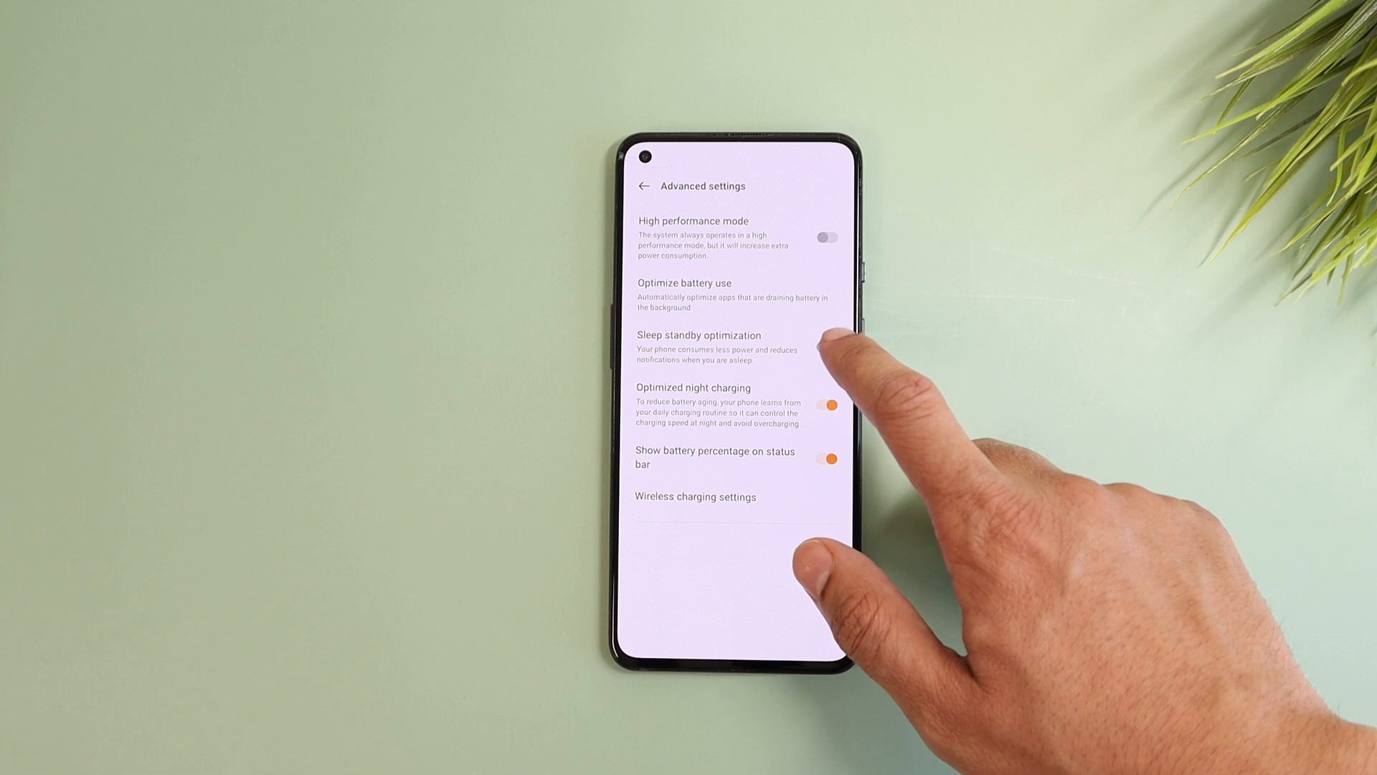
left_click(832, 347)
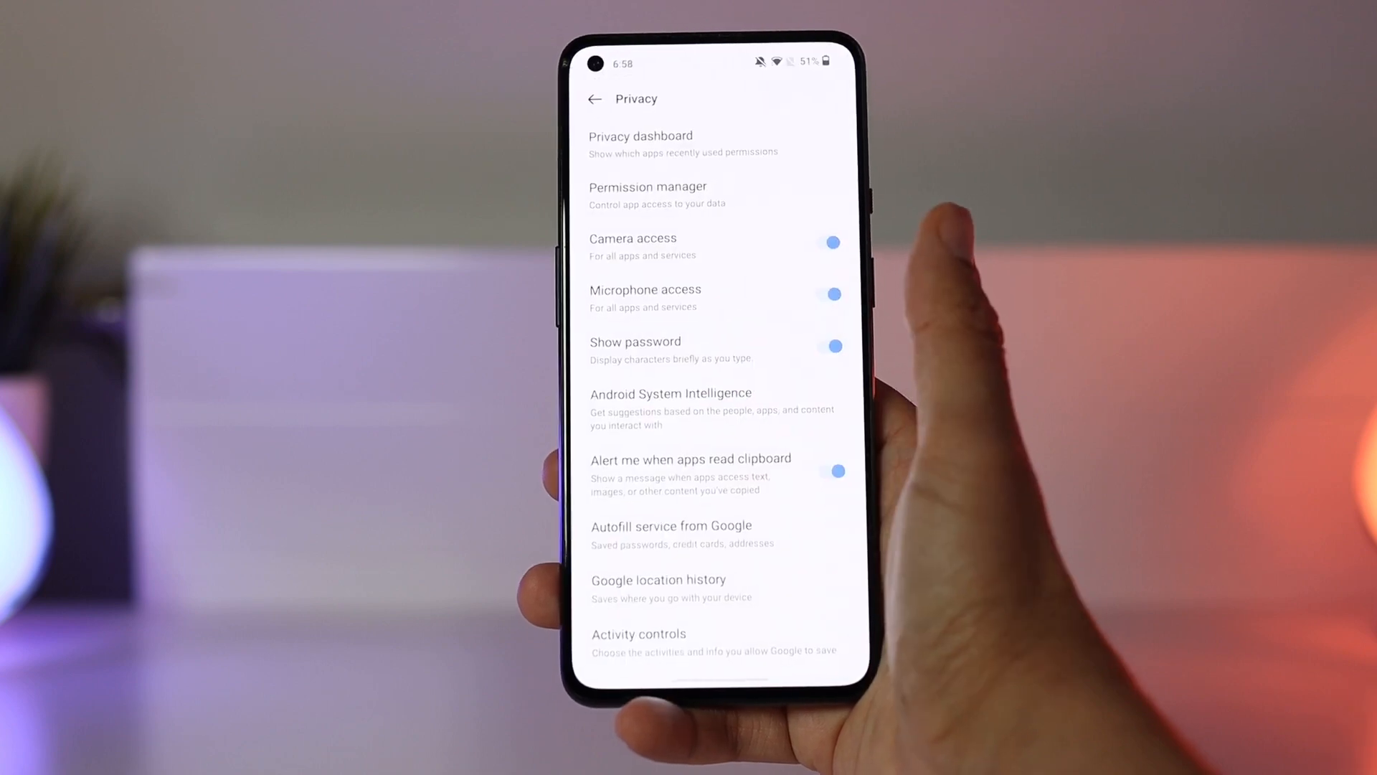
View the Privacy dashboard, then reach the Privacy protection options with Private Safe
left_click(641, 143)
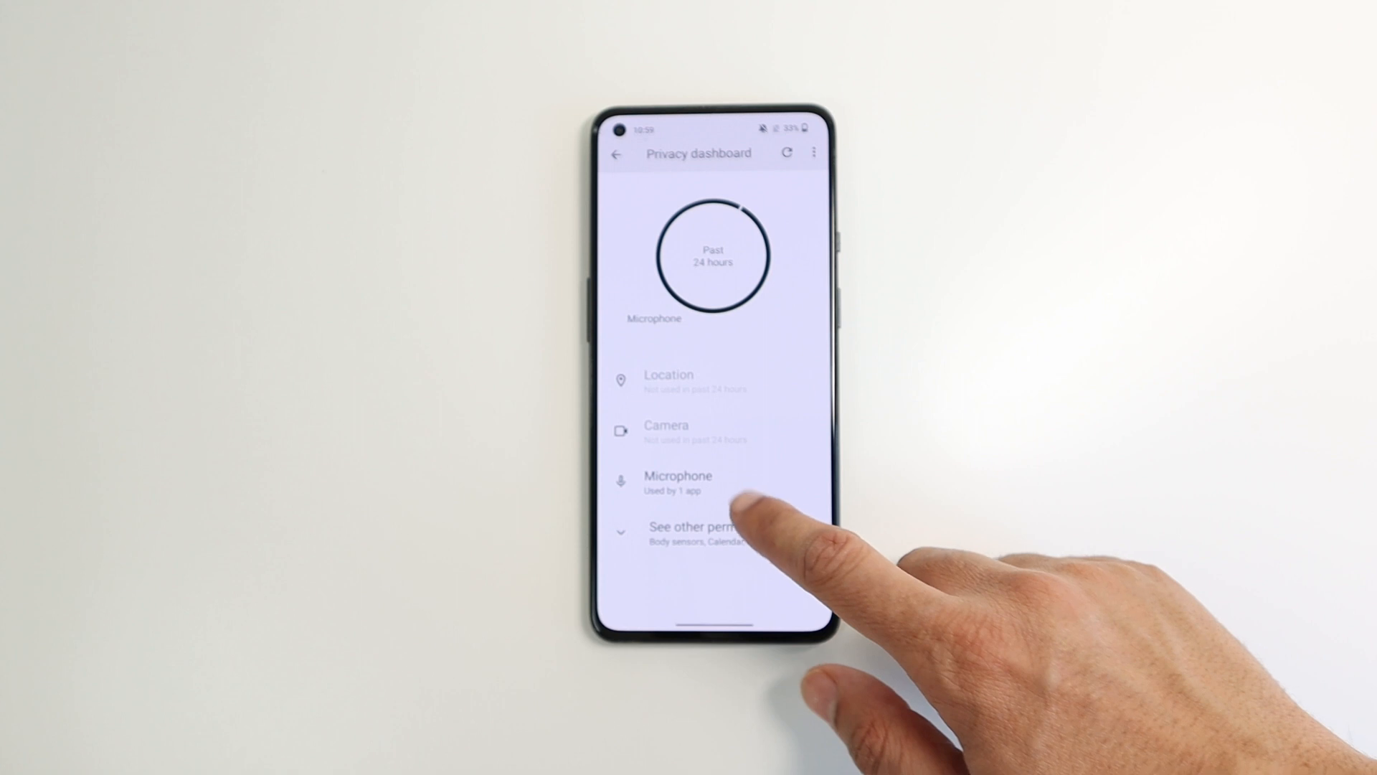
left_click(679, 482)
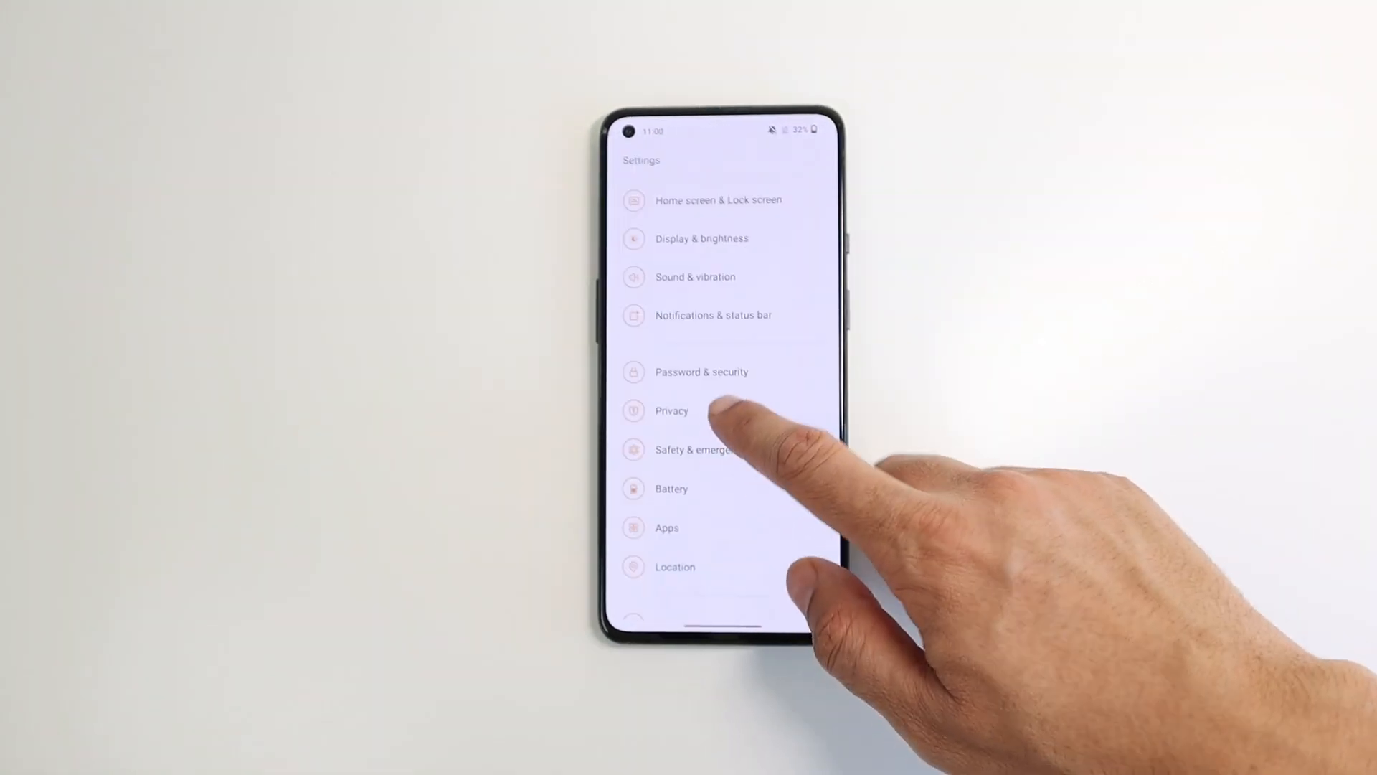
left_click(672, 410)
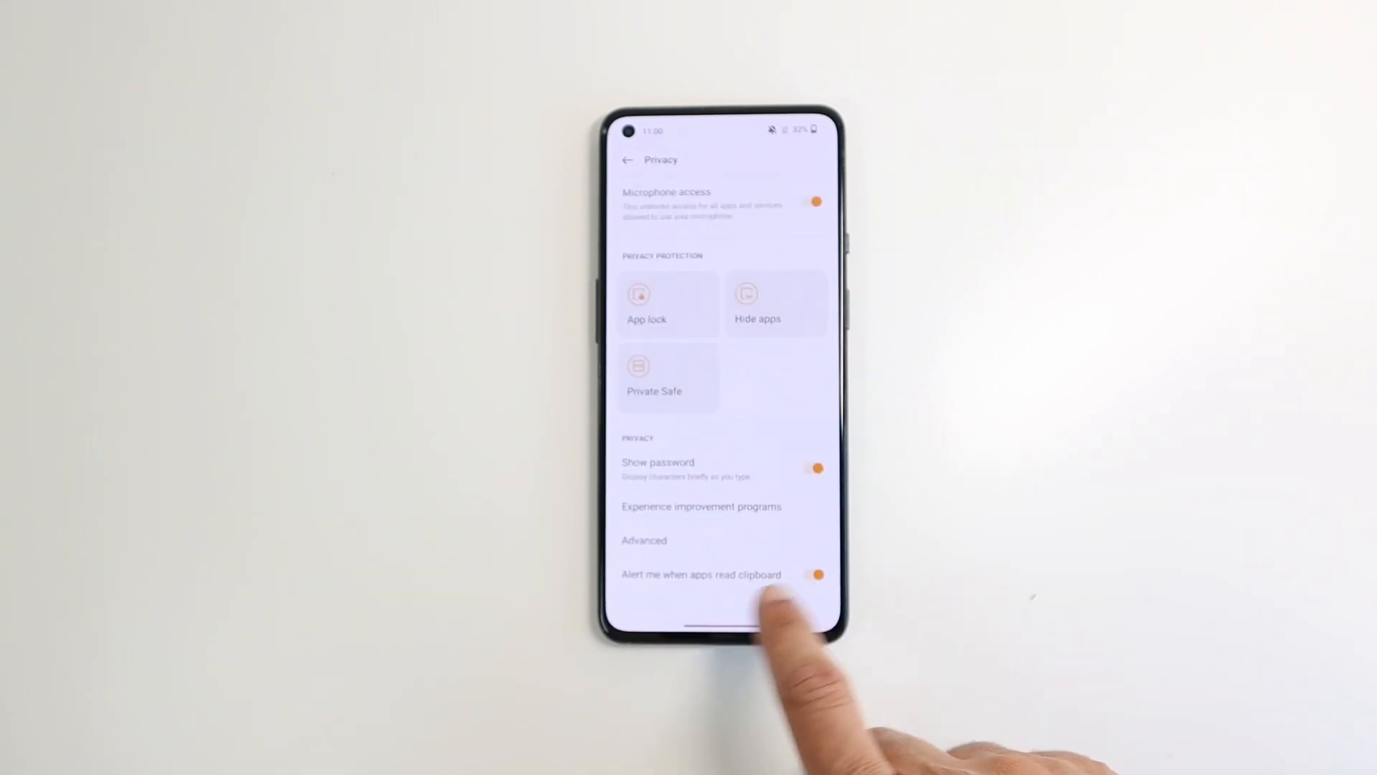
left_click(812, 574)
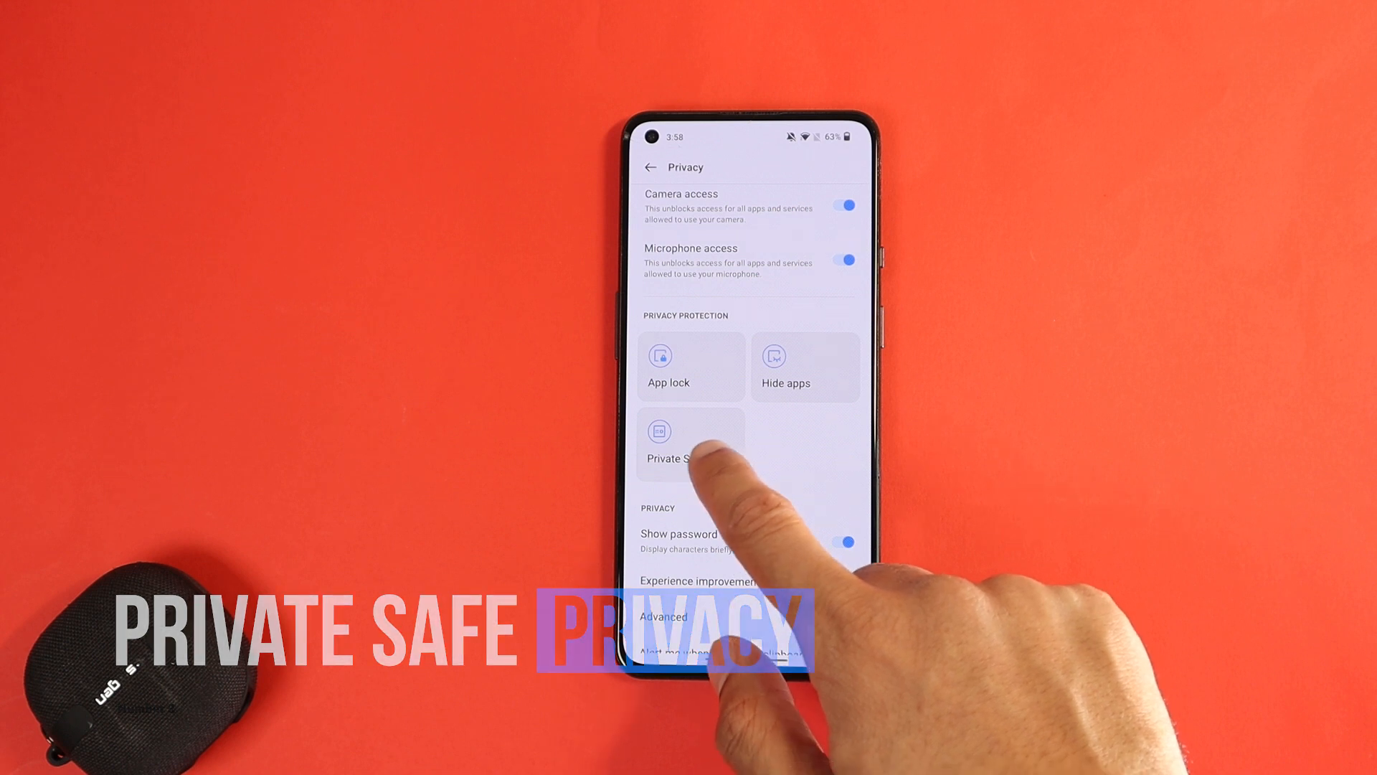
Unlock the Private Safe with fingerprint and view its empty Documents section
left_click(690, 443)
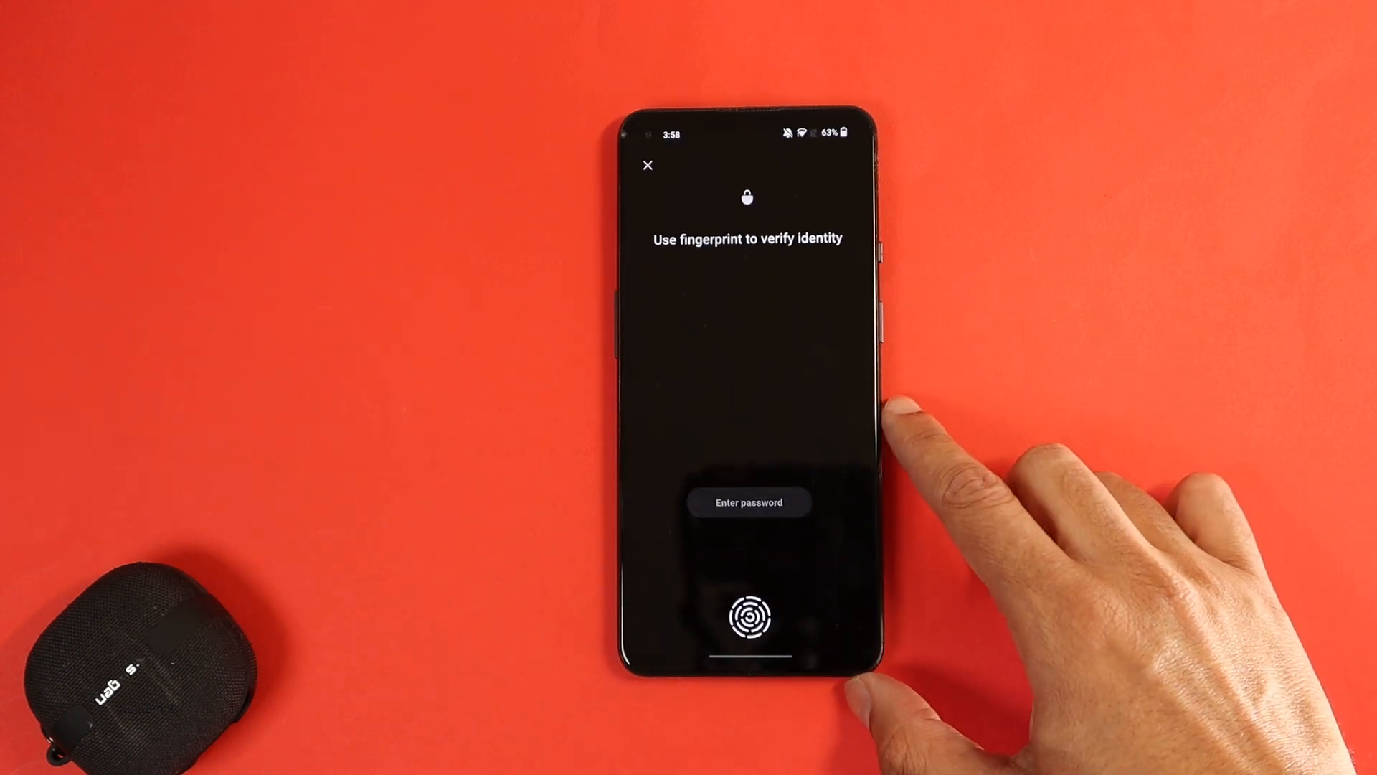
left_click(747, 616)
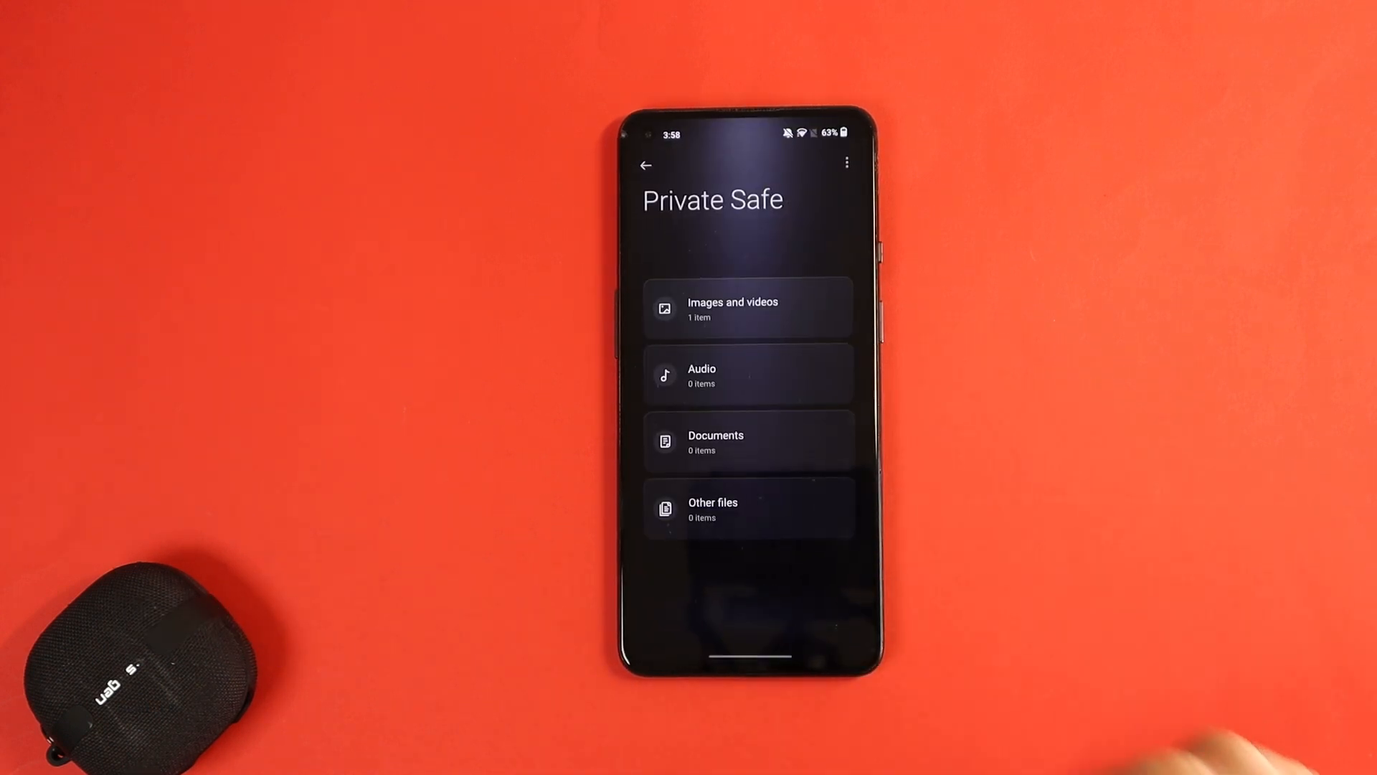
left_click(748, 442)
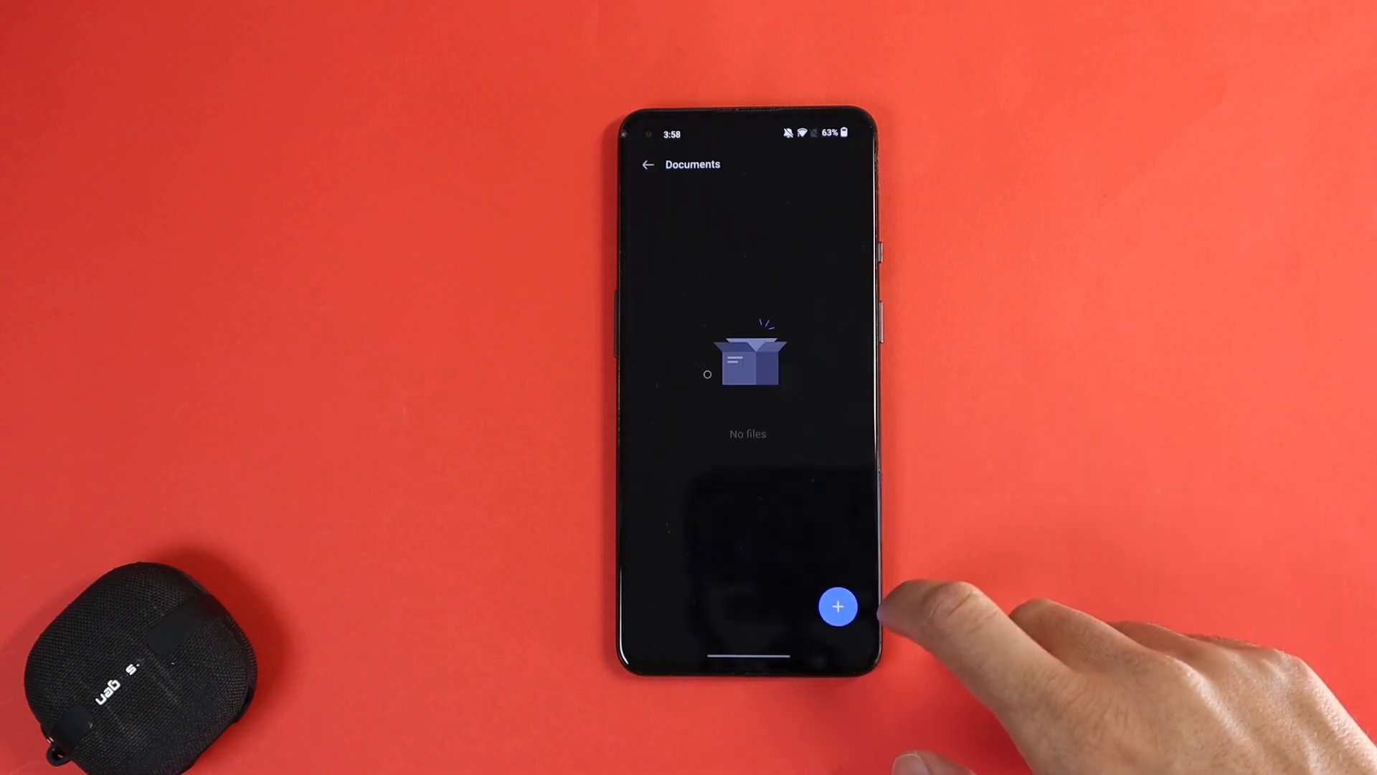
Start adding a document to the safe and verify identity with fingerprint again
left_click(838, 605)
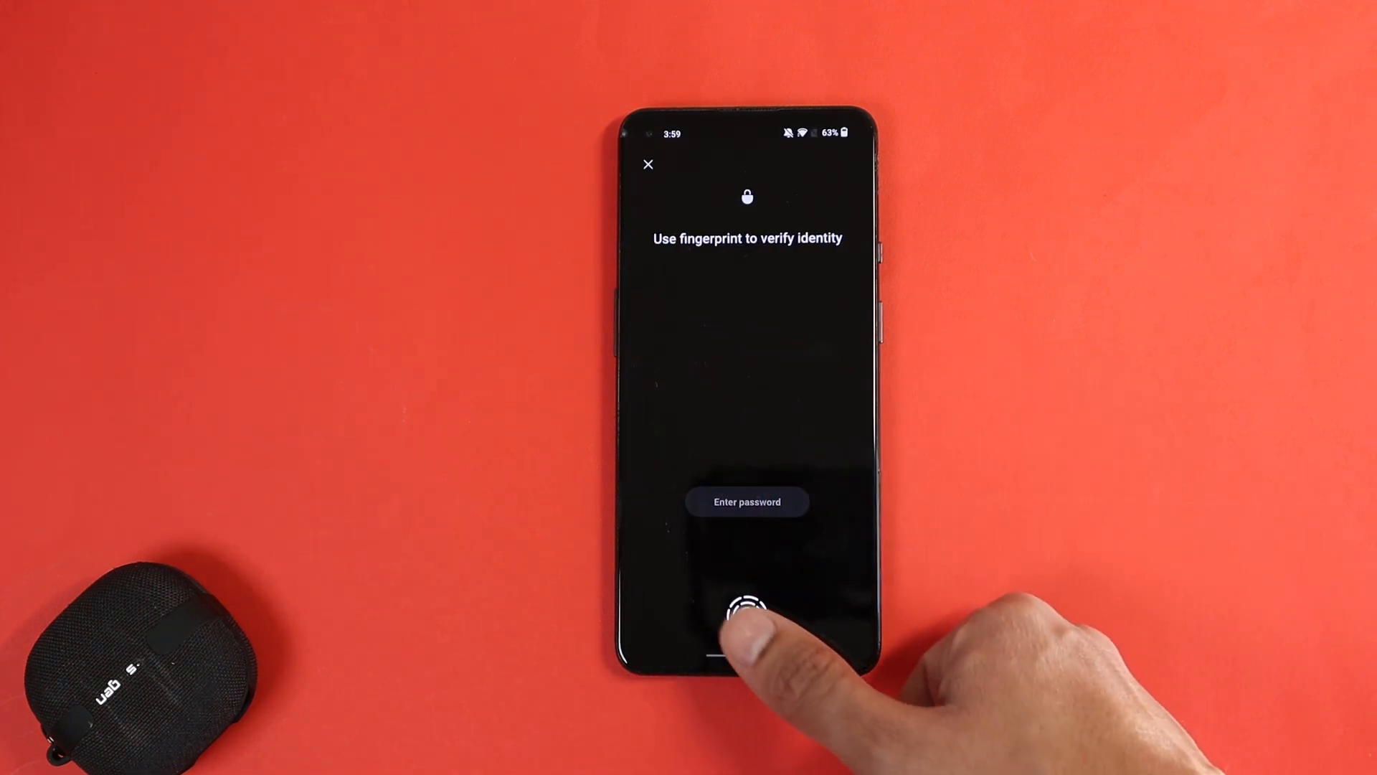
left_click(746, 607)
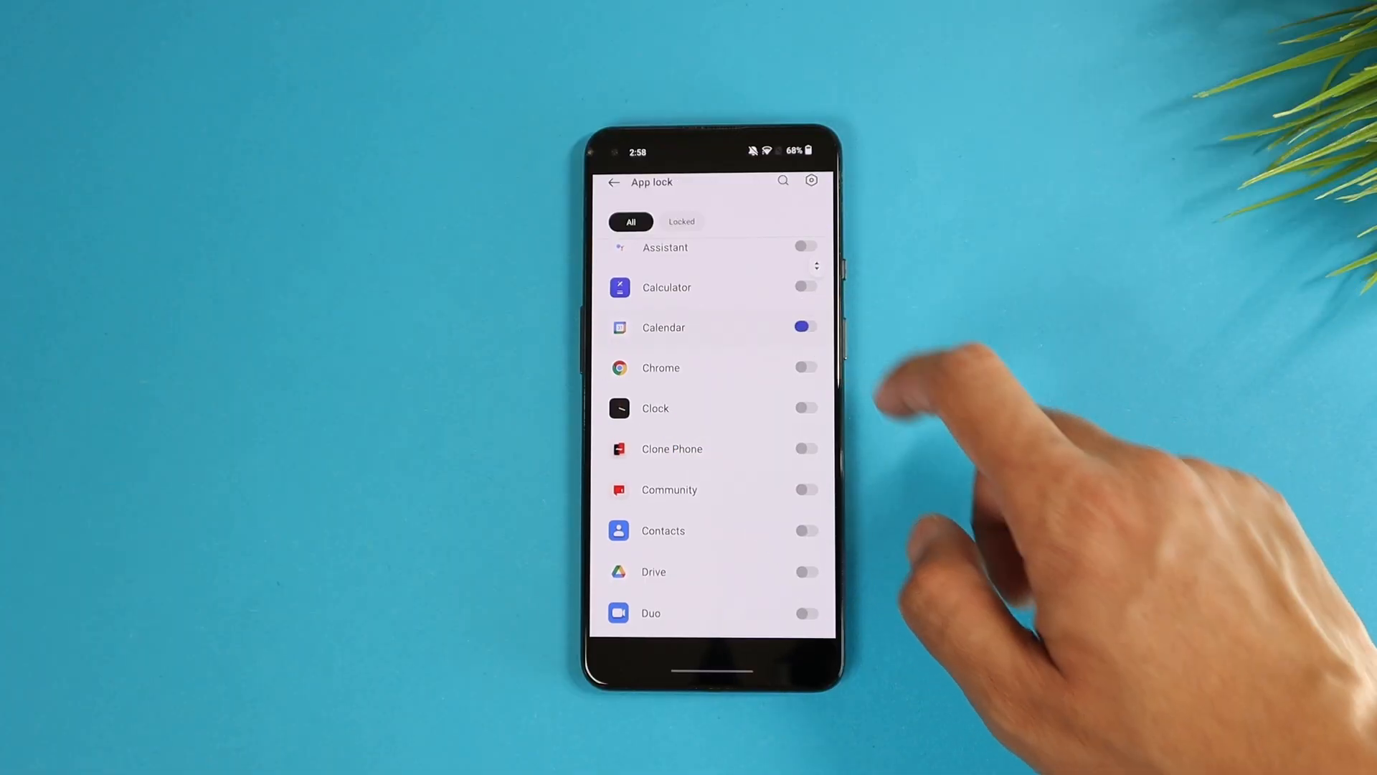
Verify with fingerprint from App lock, return to Privacy and bring up the identity check for a locked feature
scroll("down", 3)
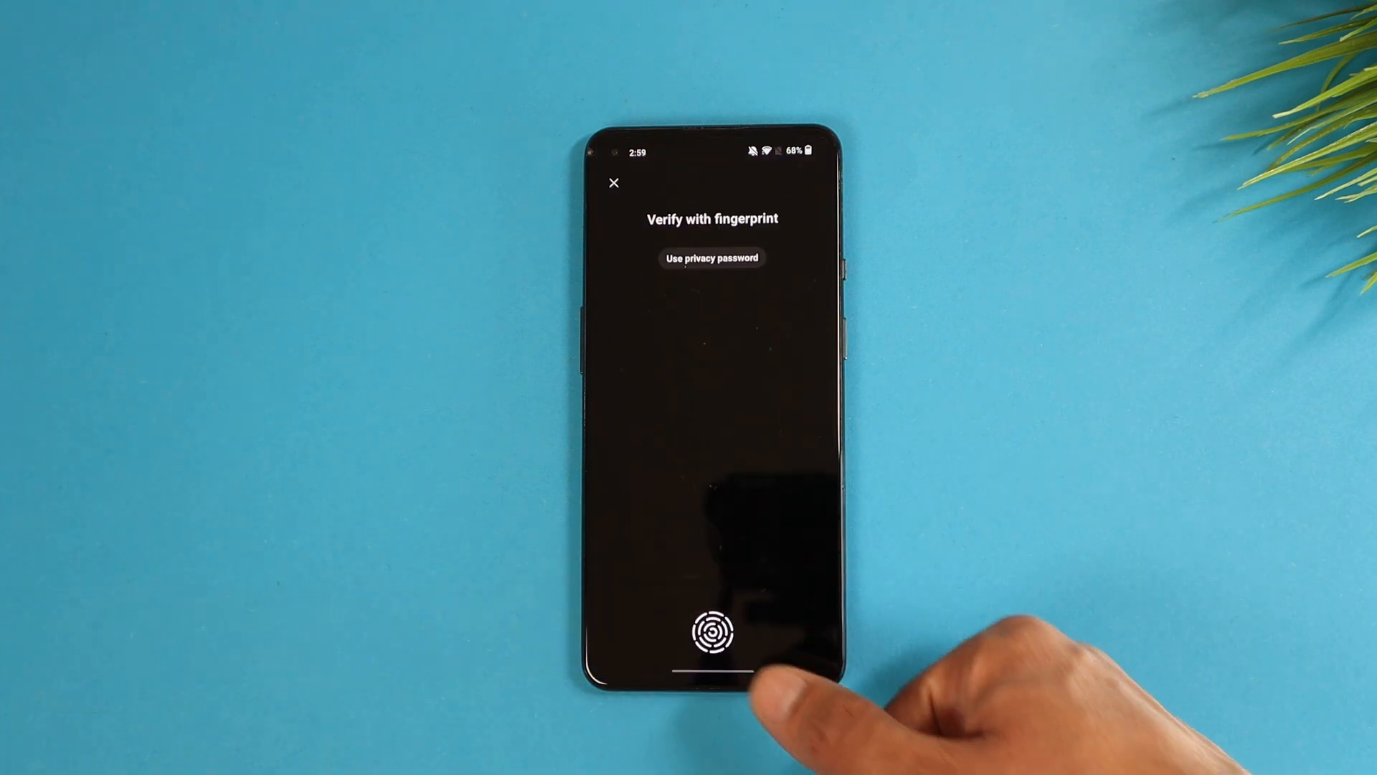
left_click(713, 628)
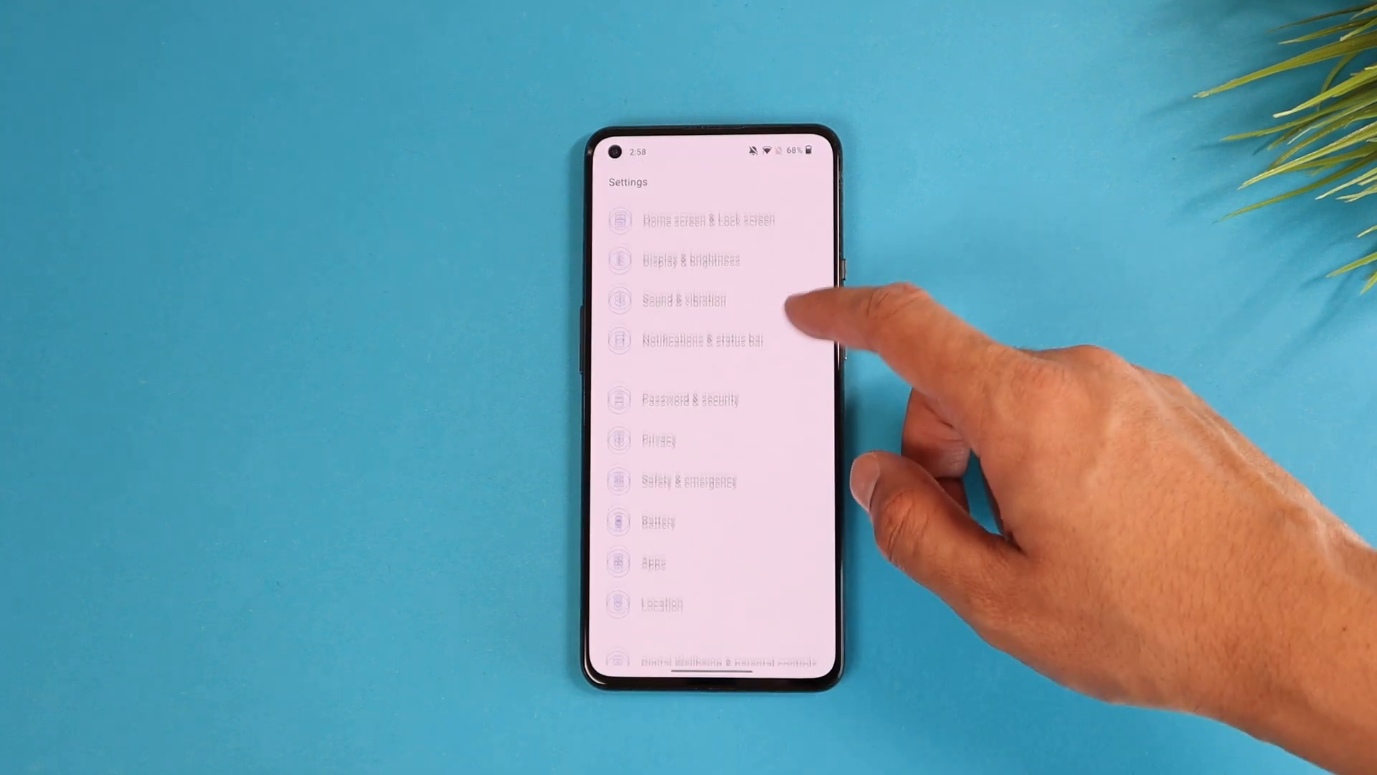
left_click(658, 440)
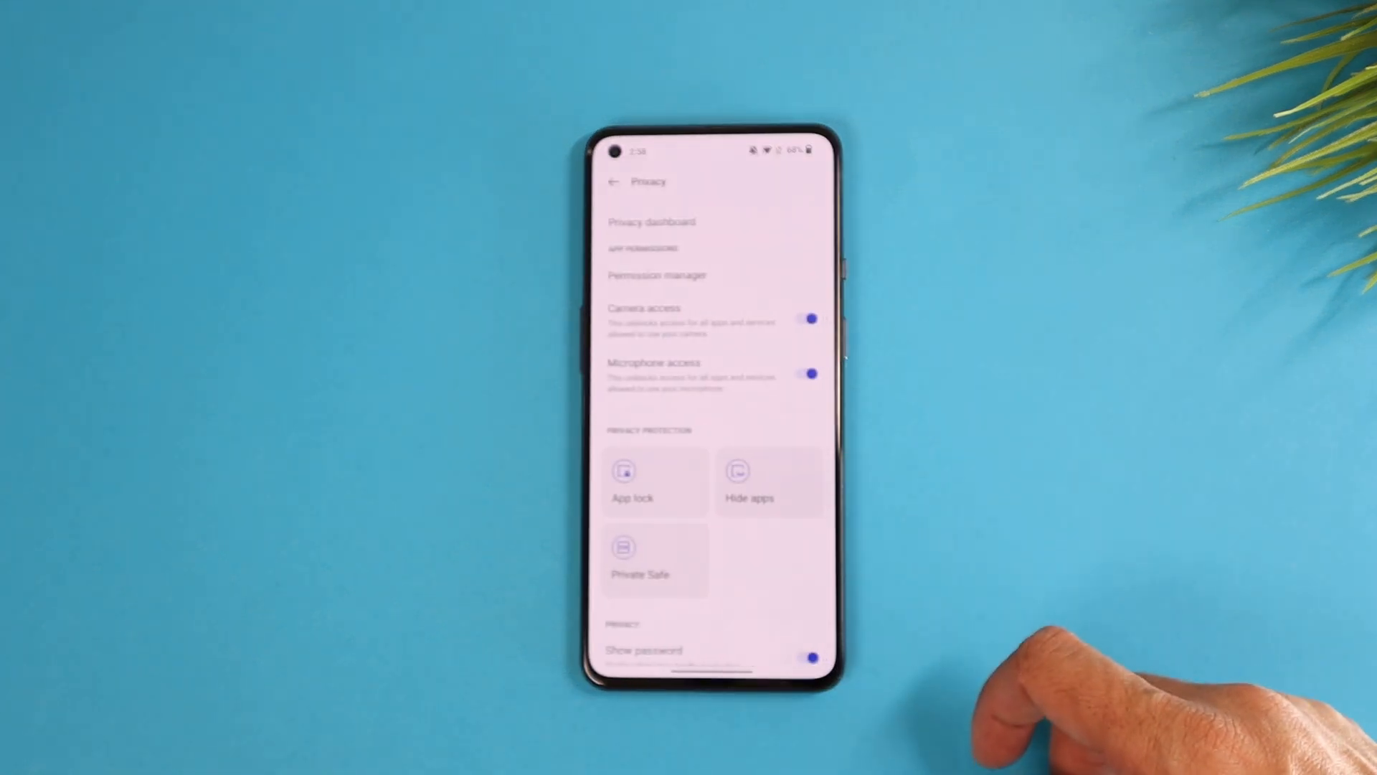
left_click(655, 482)
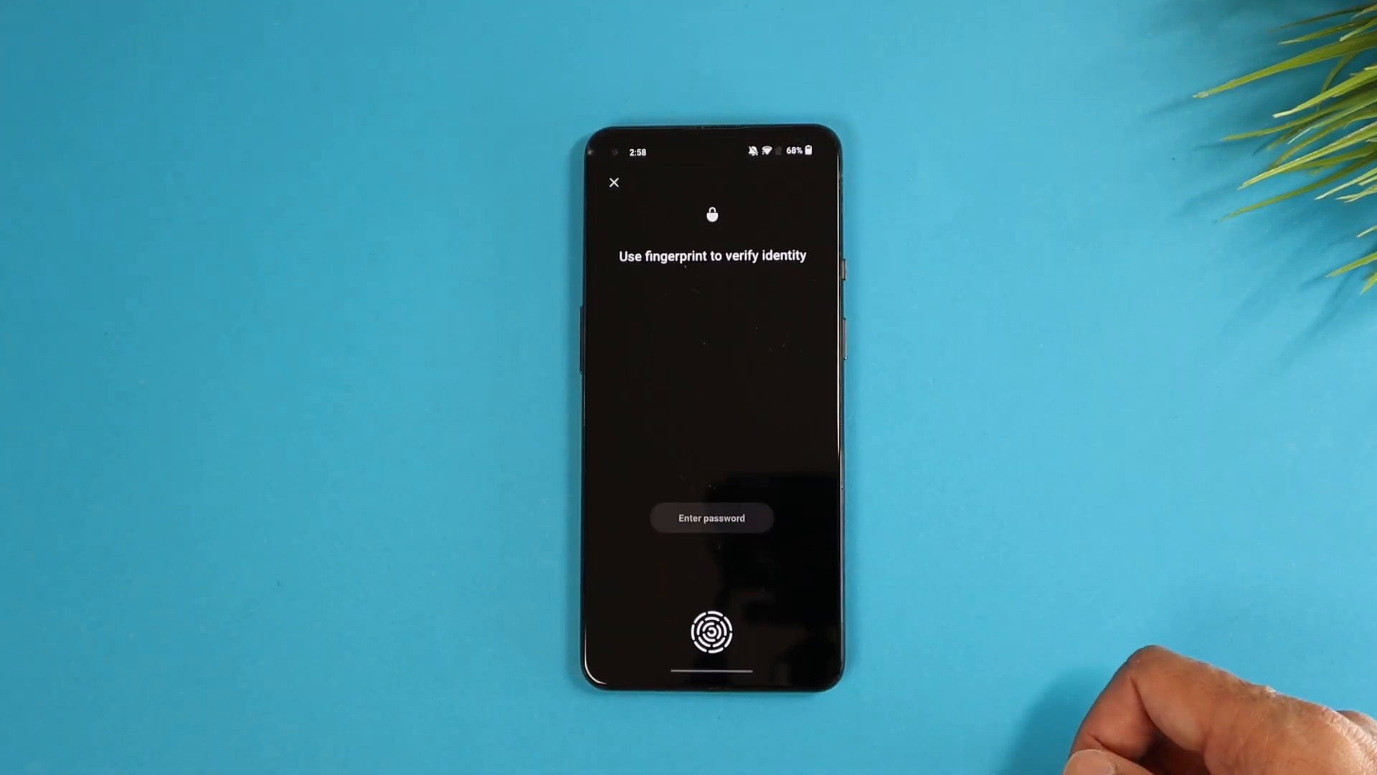